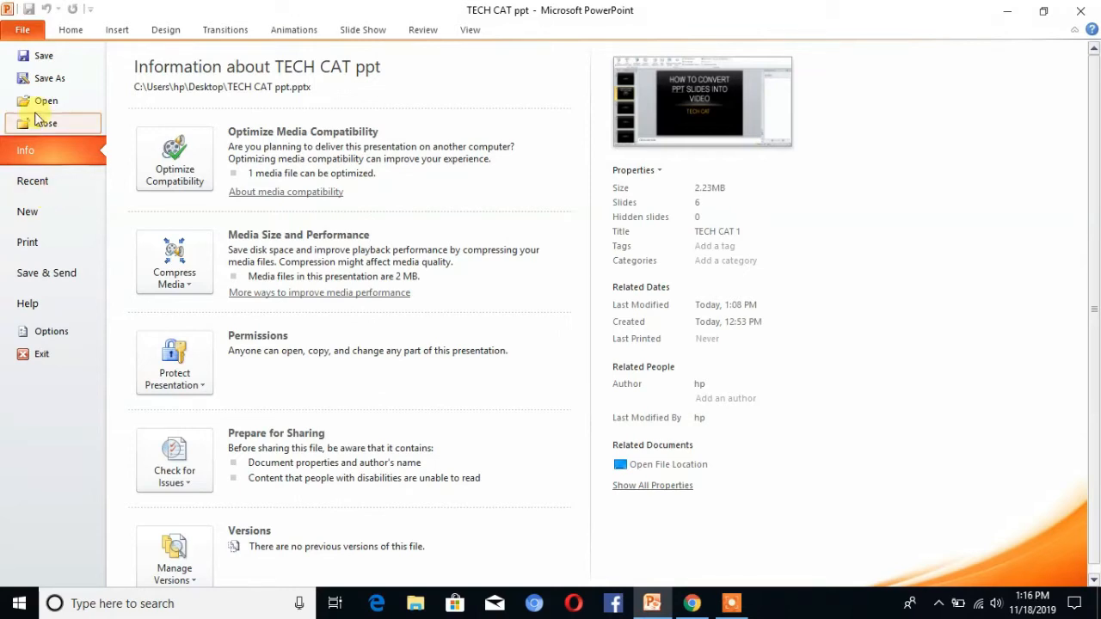
Create a new blank presentation from the File backstage
click(27, 212)
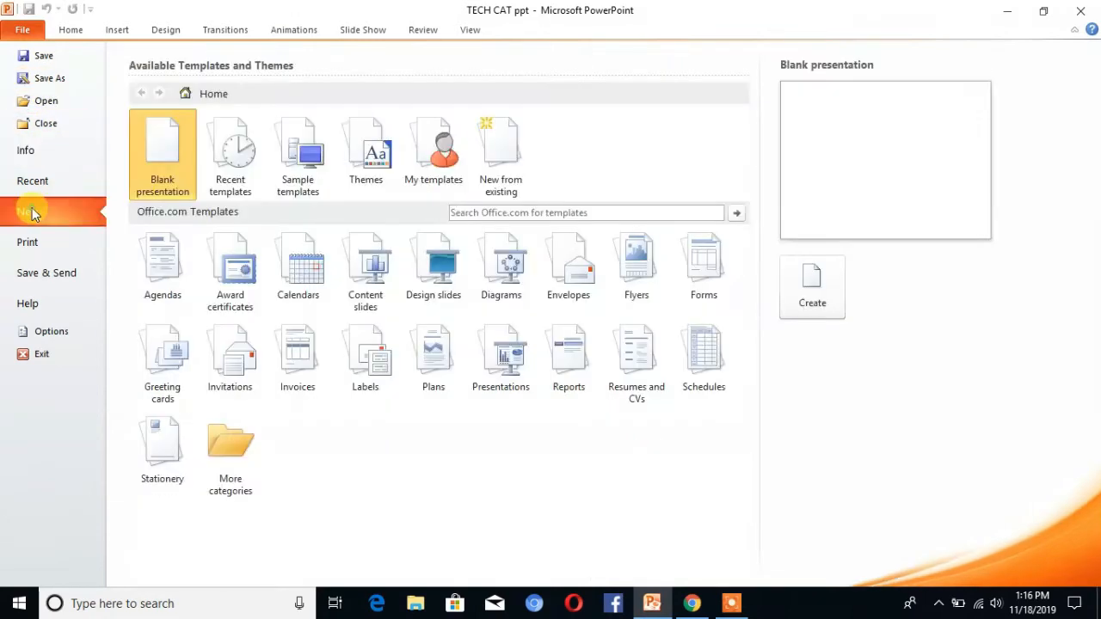
mouse_move(812, 289)
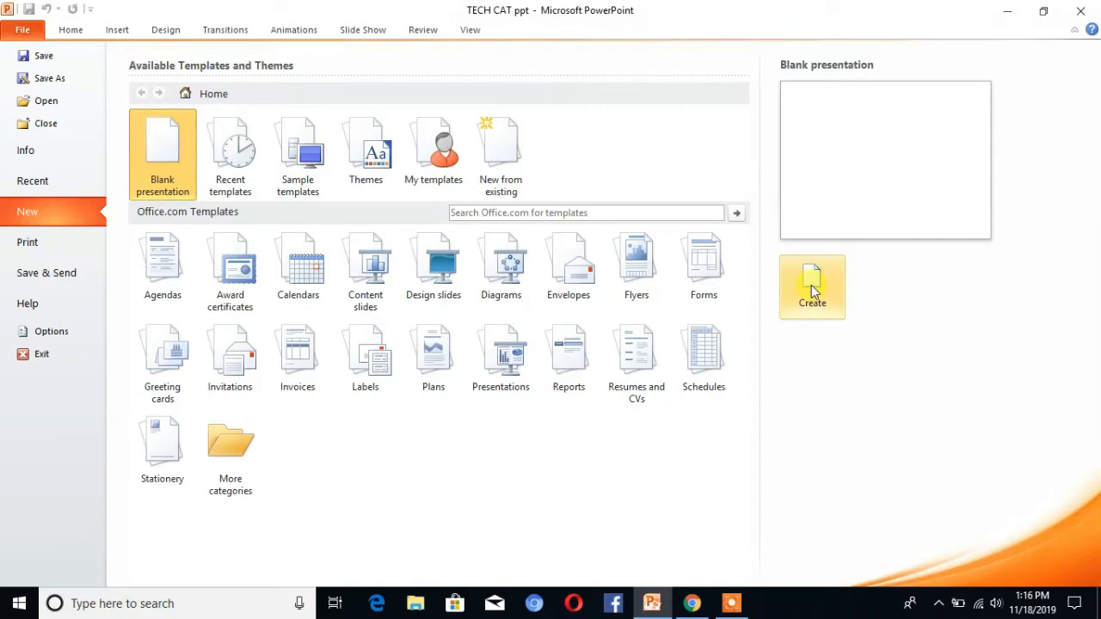
click(812, 286)
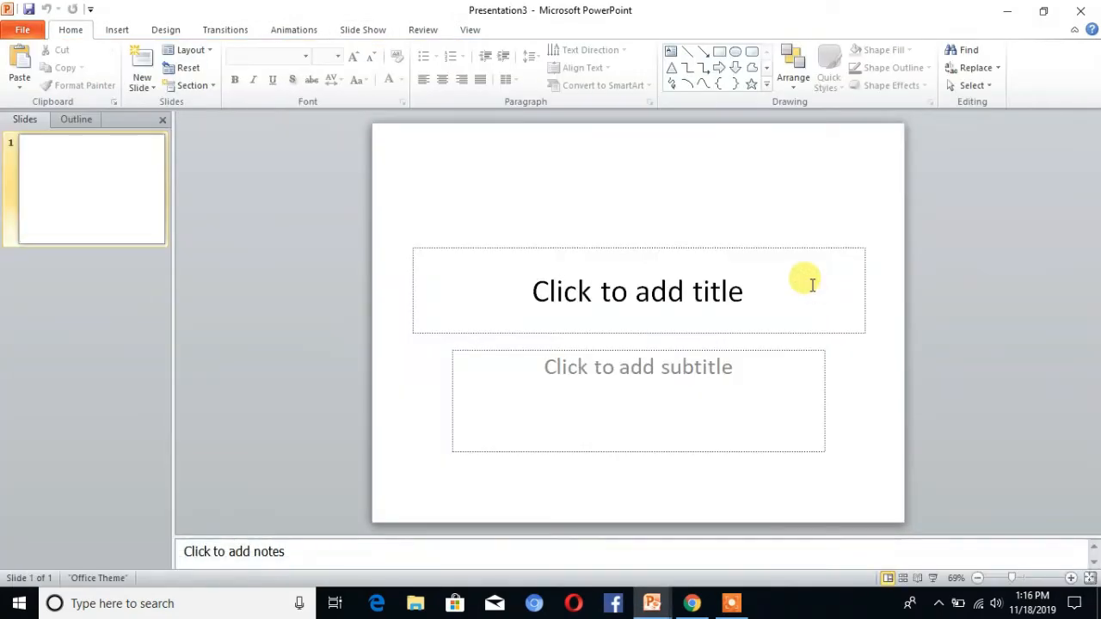
mouse_move(95, 34)
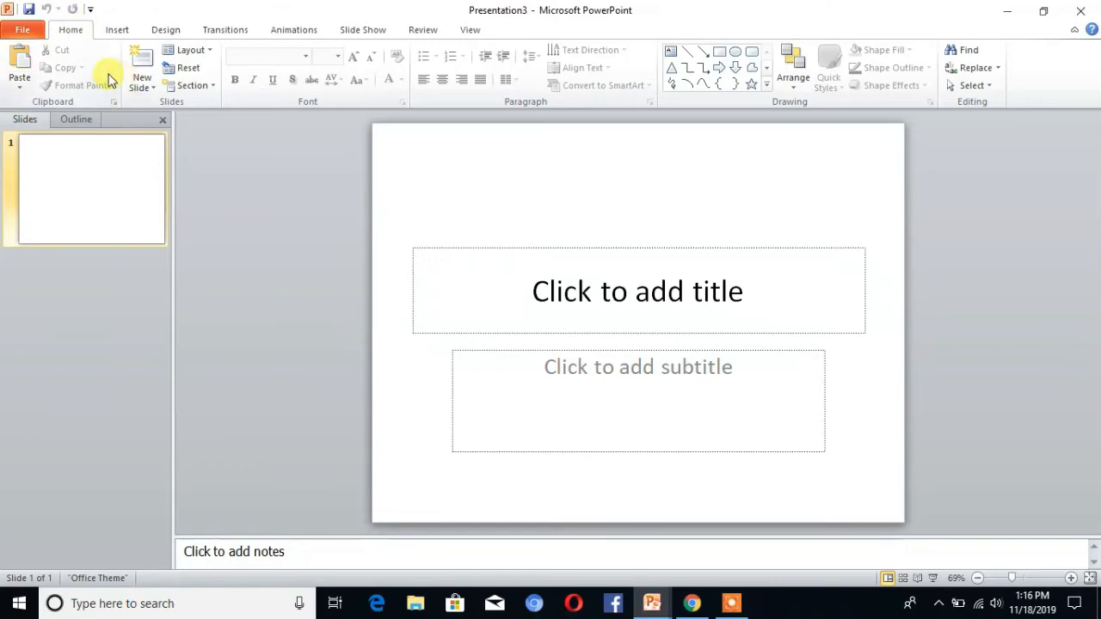
Enter WELCOME TO TECH CAT as the title of the first slide
click(637, 291)
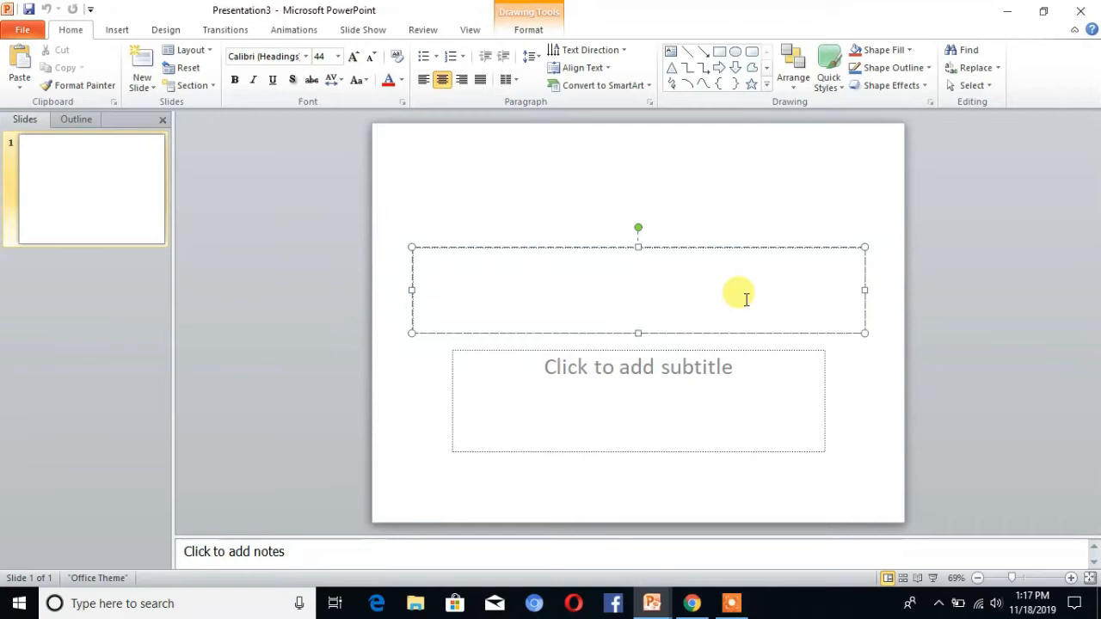
text(WE)
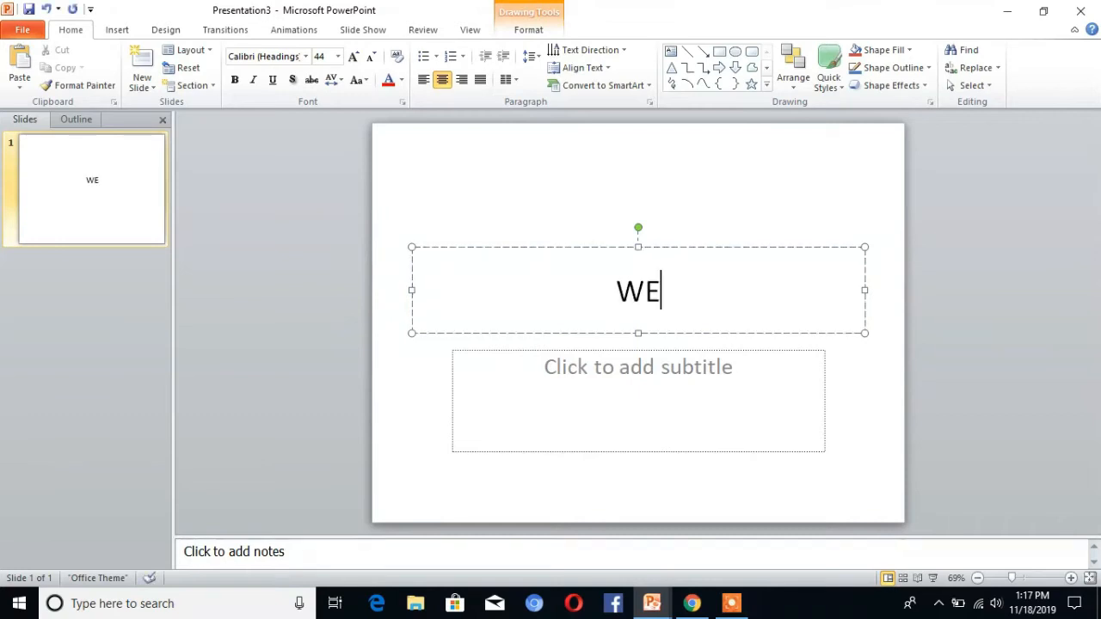
text(LCOME)
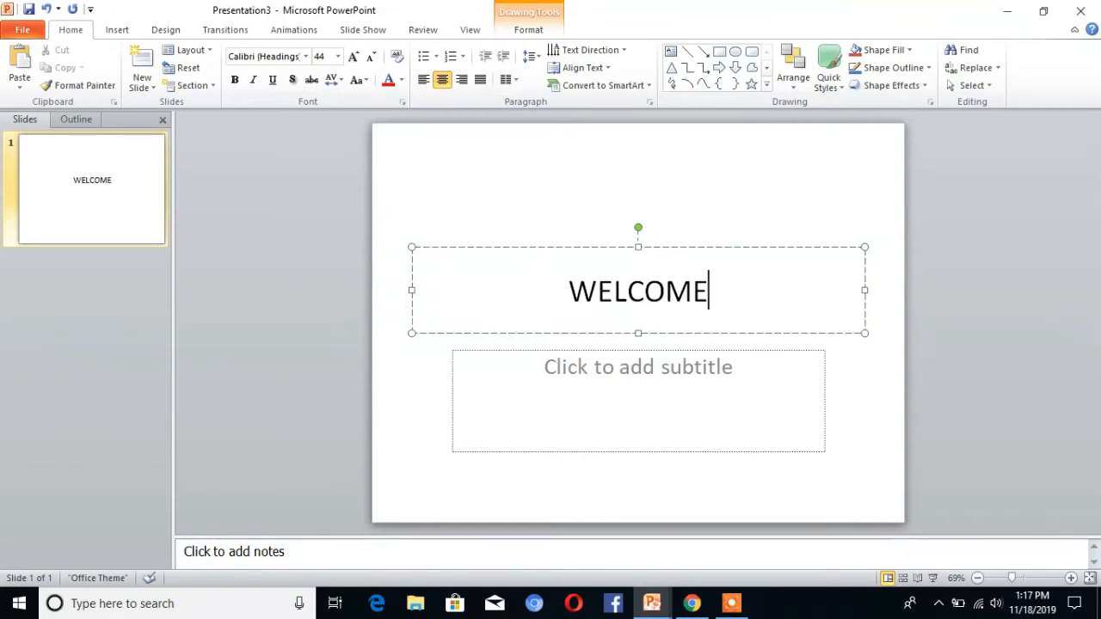
text(TO)
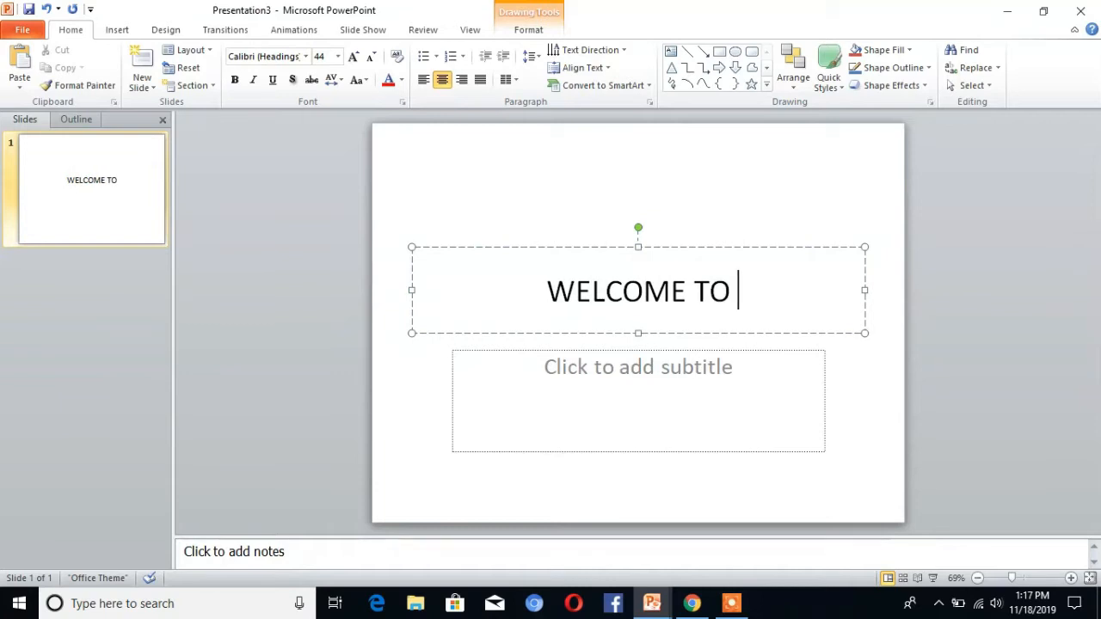
text(TECH CAT)
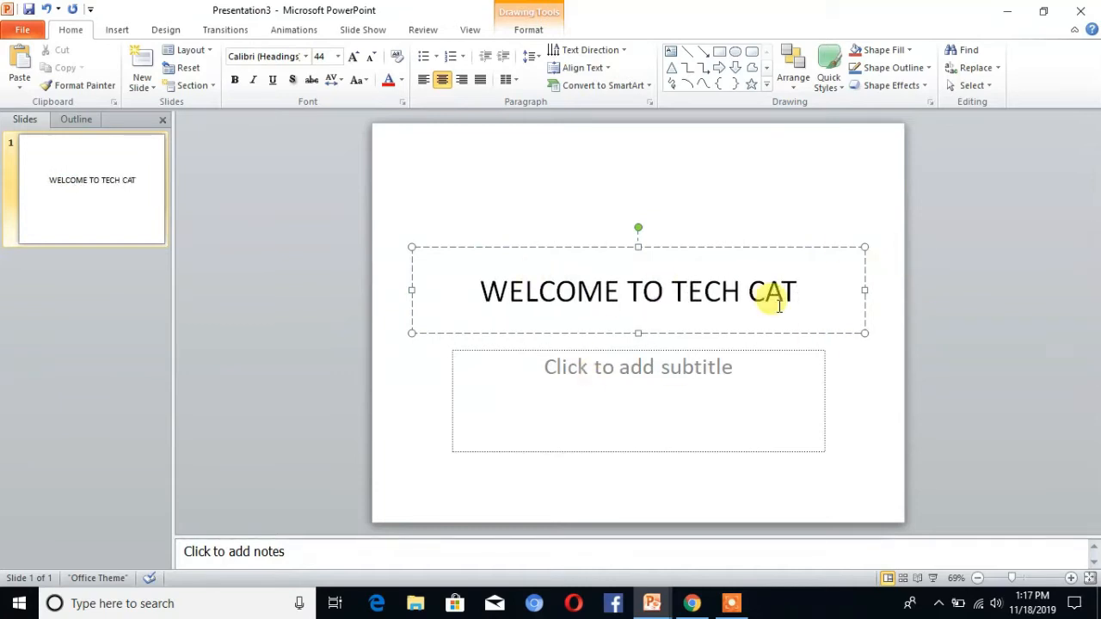
mouse_move(769, 322)
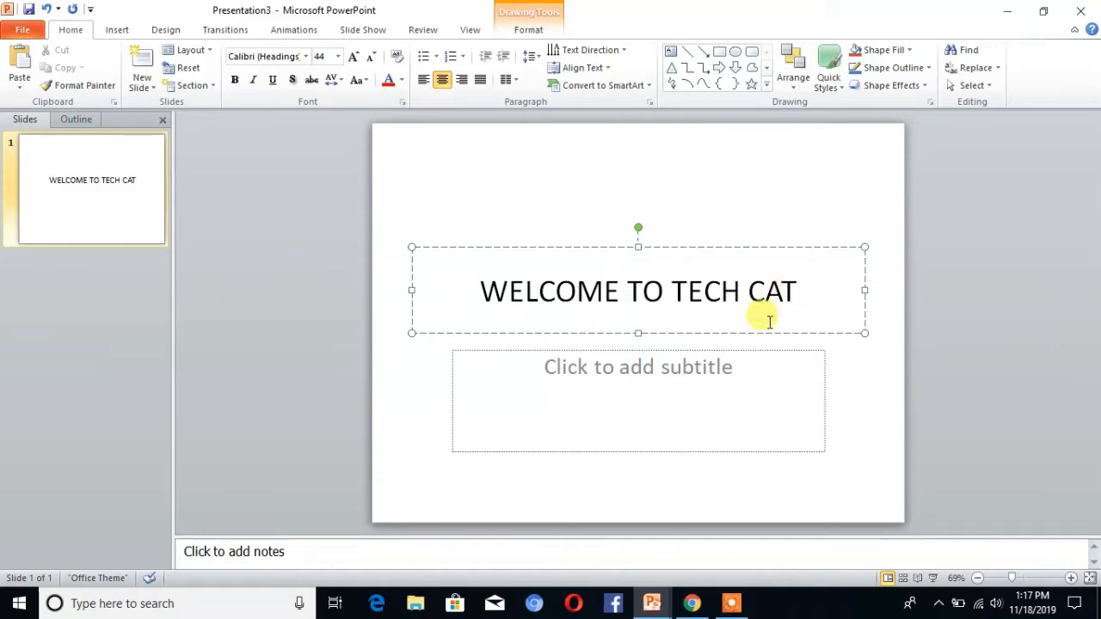
click(792, 291)
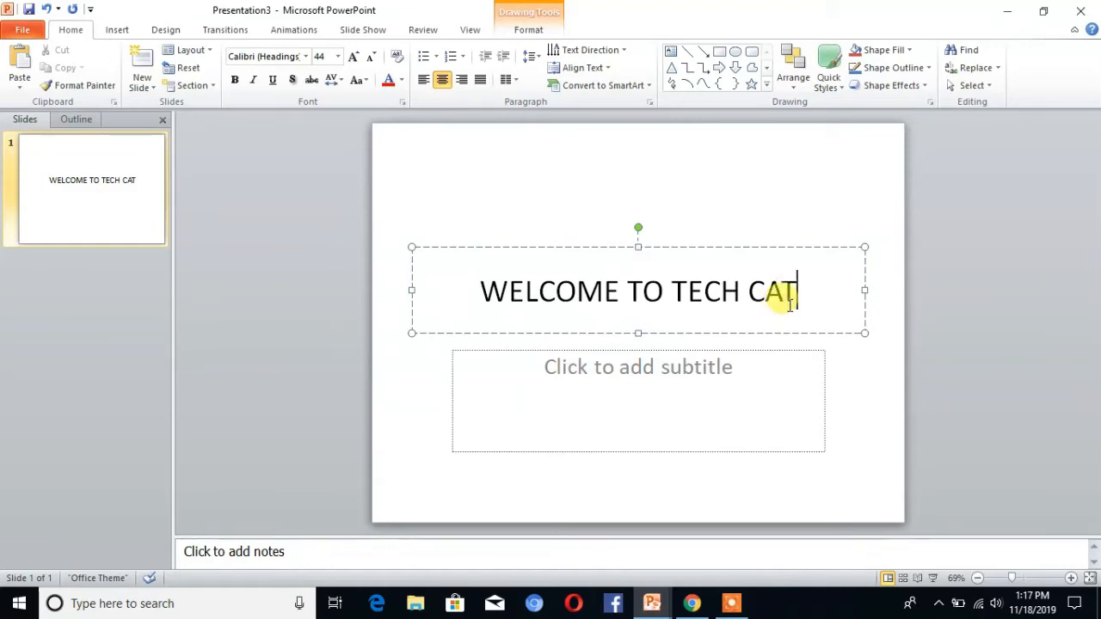
Set the whole WELCOME TO TECH CAT title in the Algerian font
triple_click(637, 291)
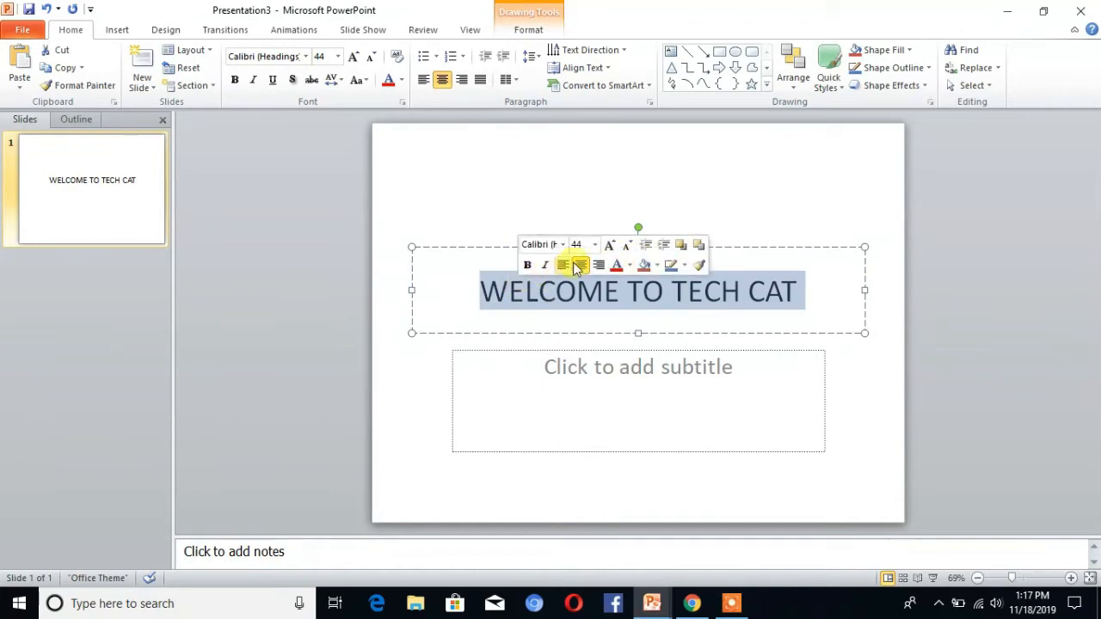
click(564, 245)
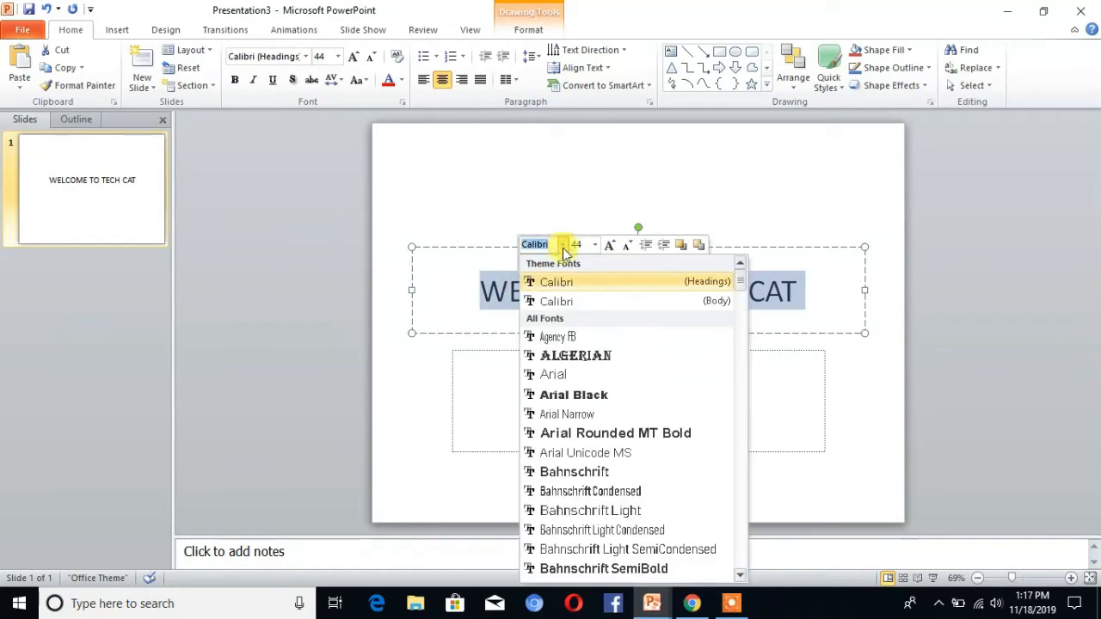
click(575, 355)
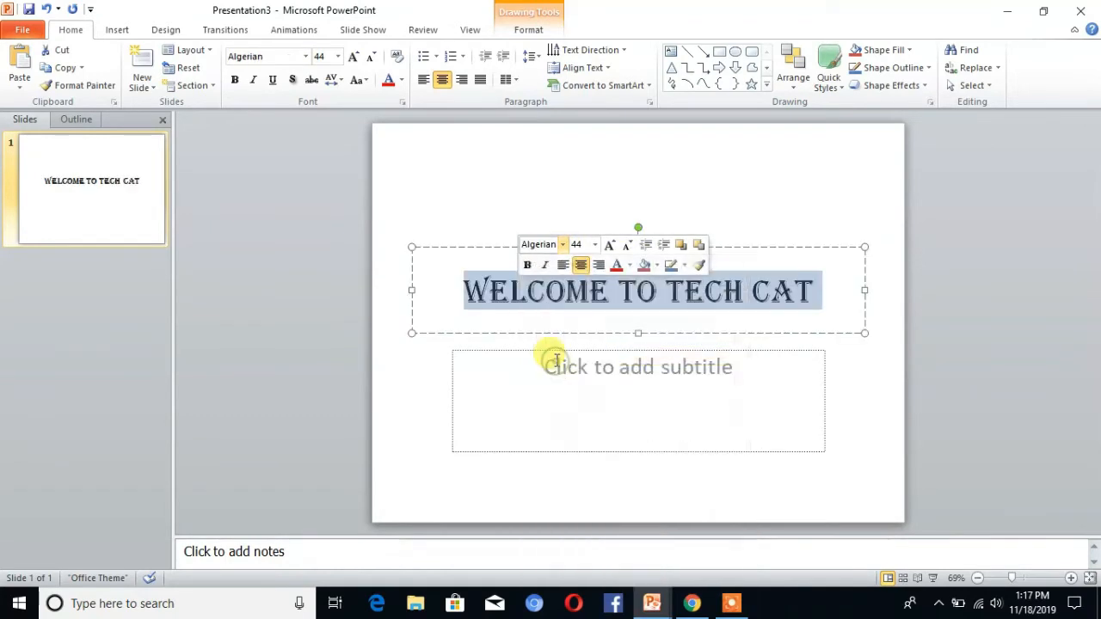
click(166, 29)
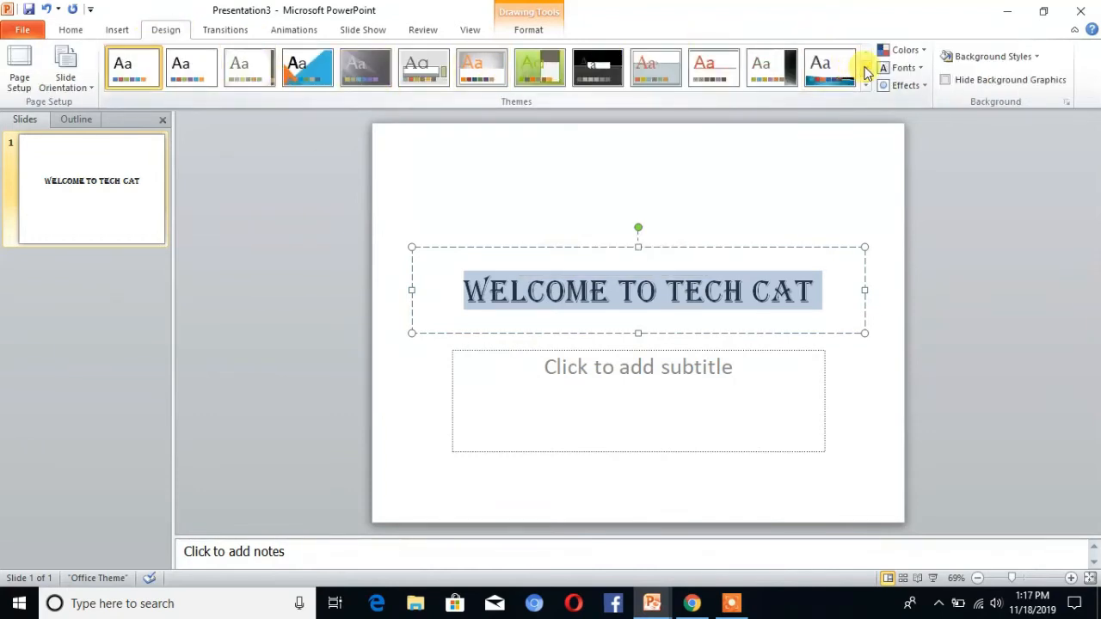
Apply the dark Metro theme from the full Themes gallery
click(865, 67)
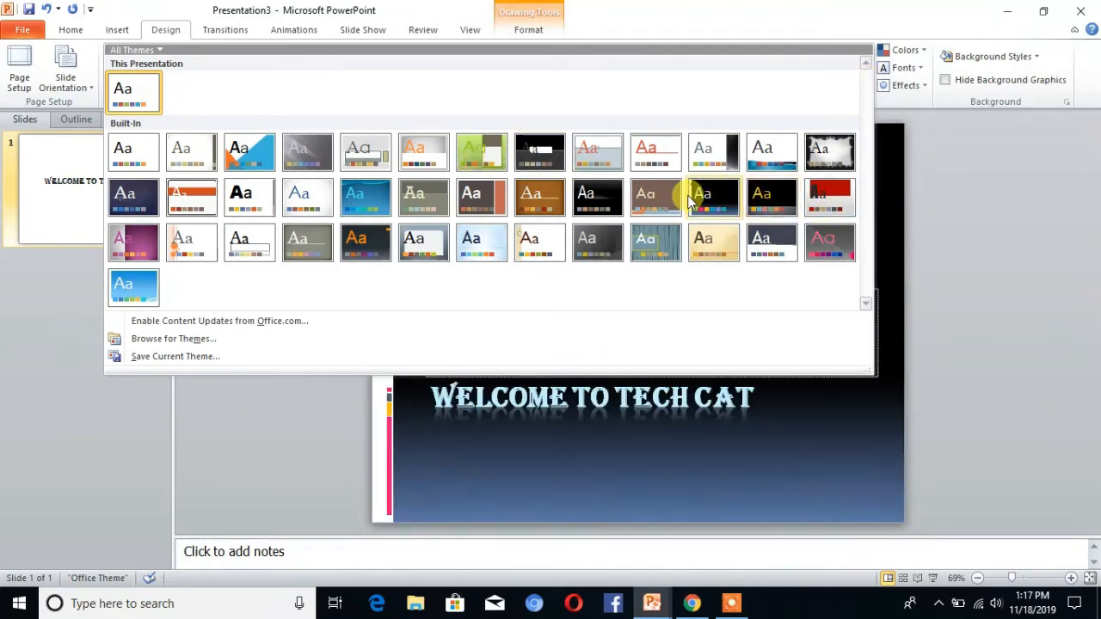
click(702, 196)
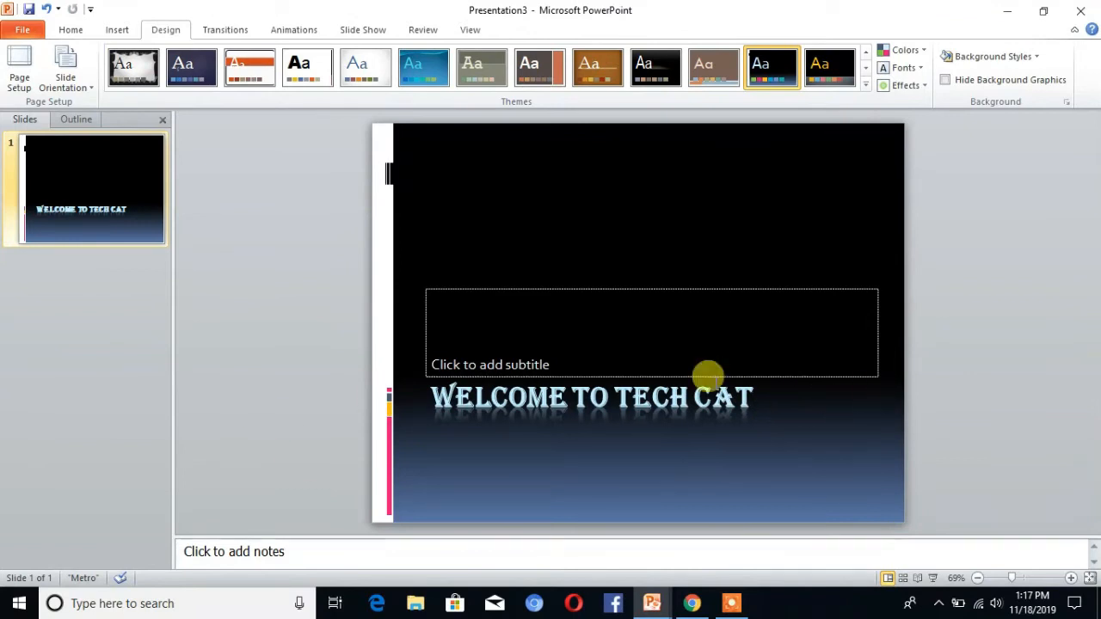
mouse_move(146, 186)
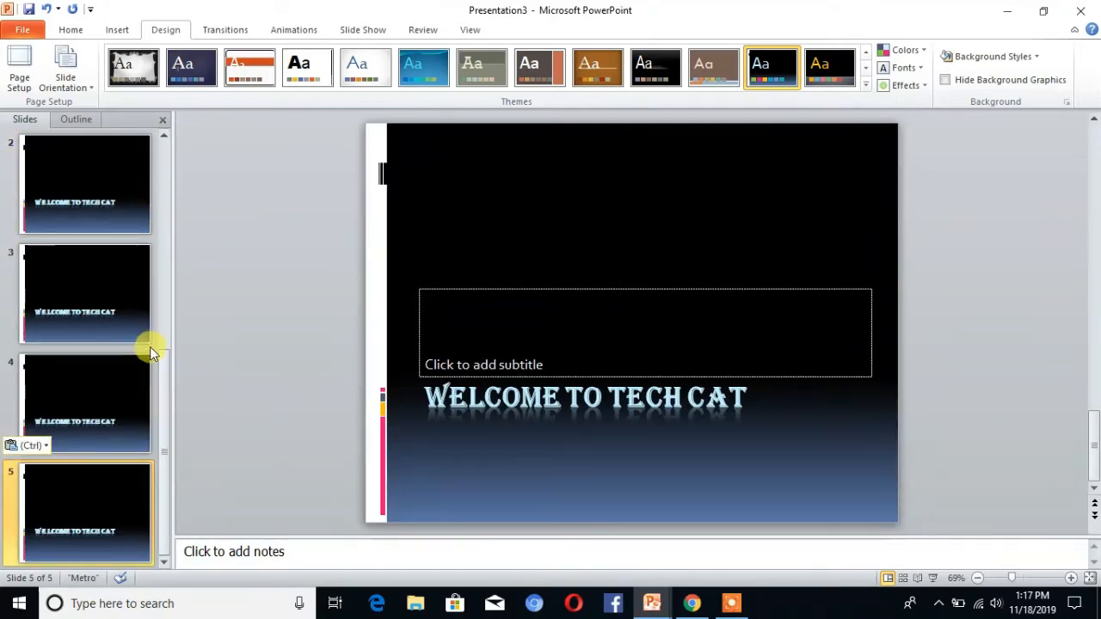
Give slide 2 the headline HOW ARE YOY?
scroll(up, 3)
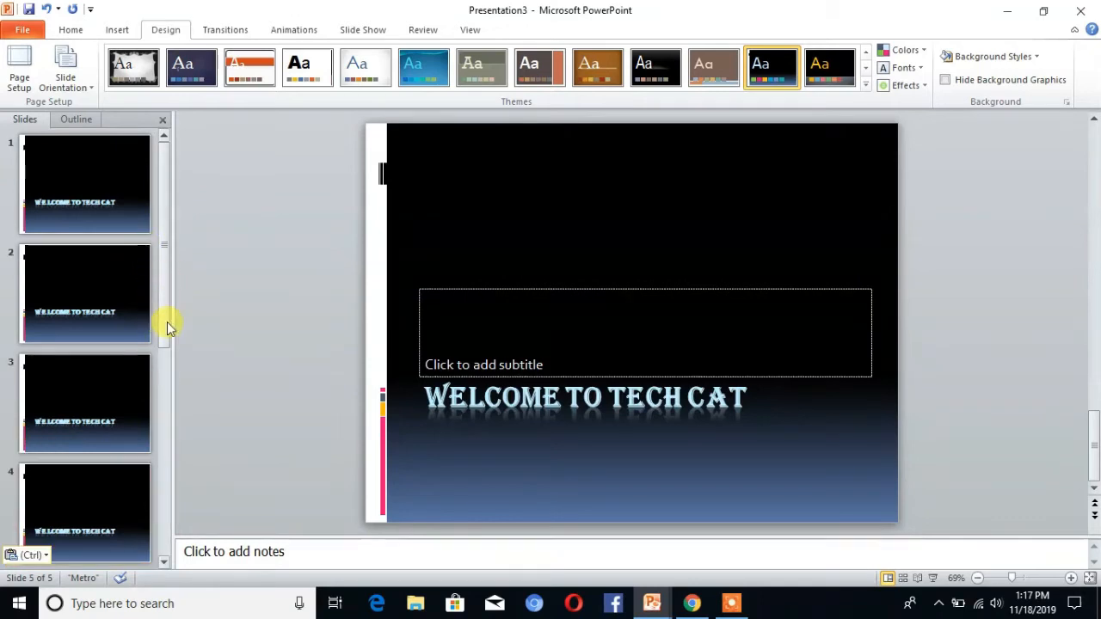
click(86, 292)
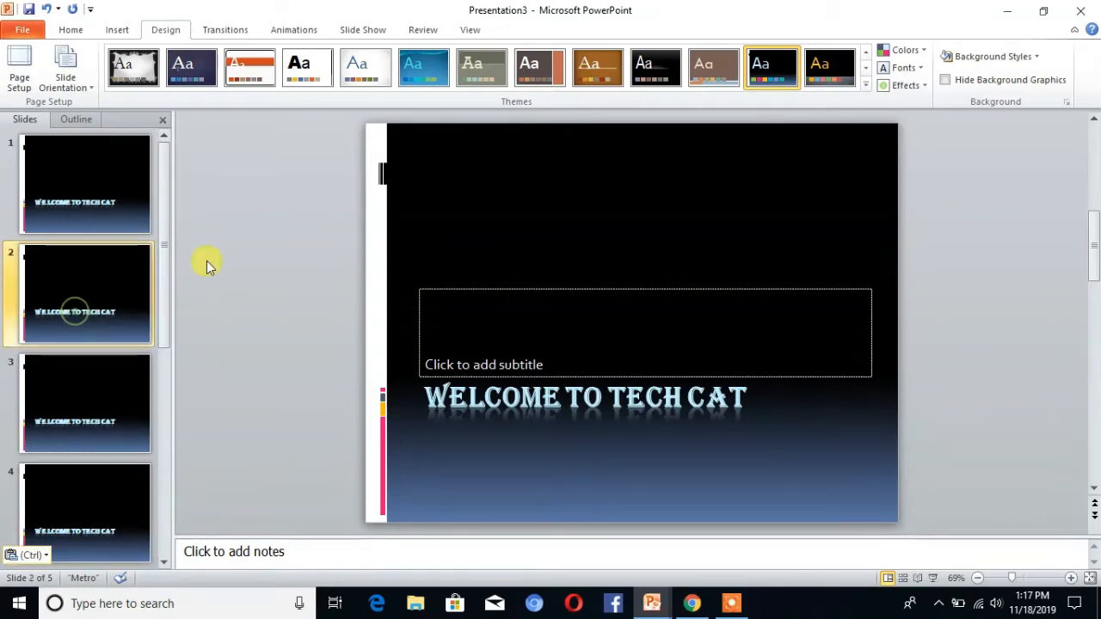
mouse_move(747, 399)
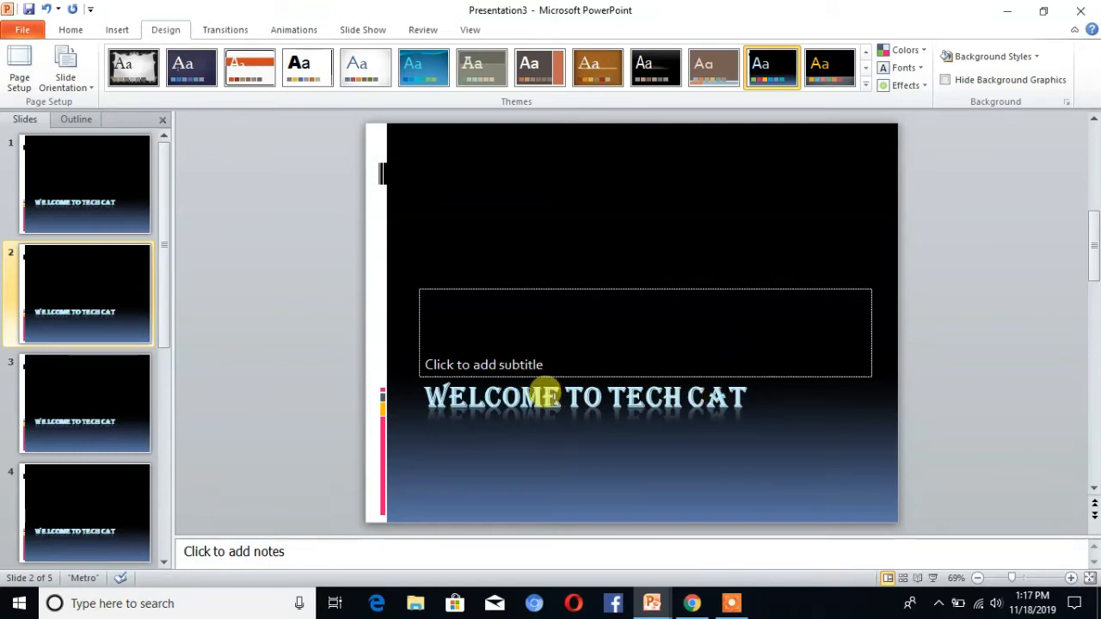
mouse_move(744, 400)
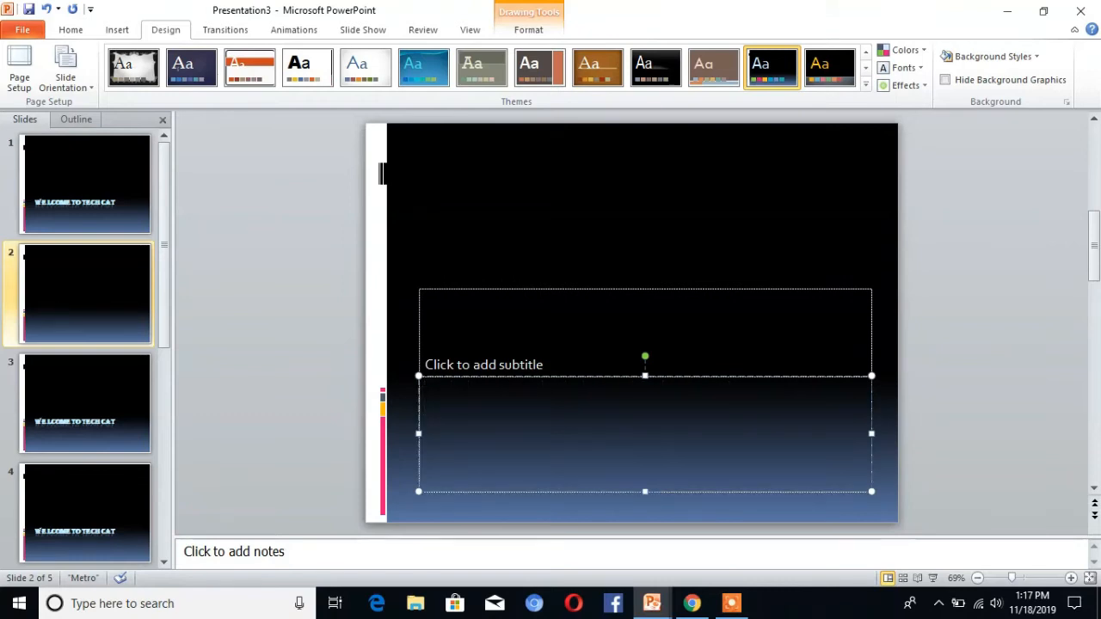
text(HOW)
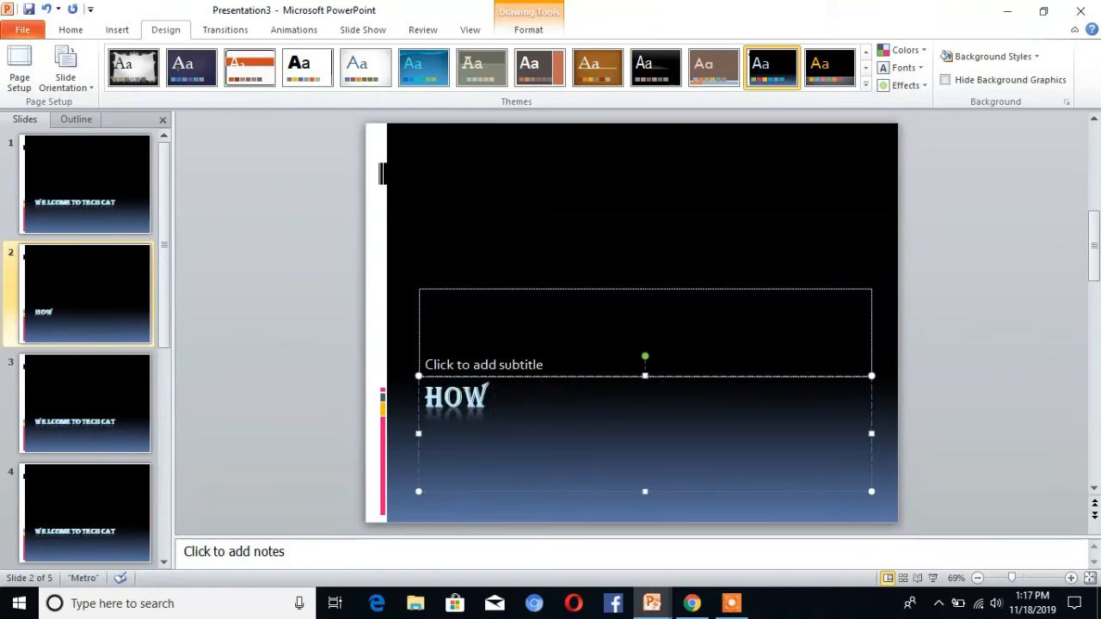
text(ARE Y)
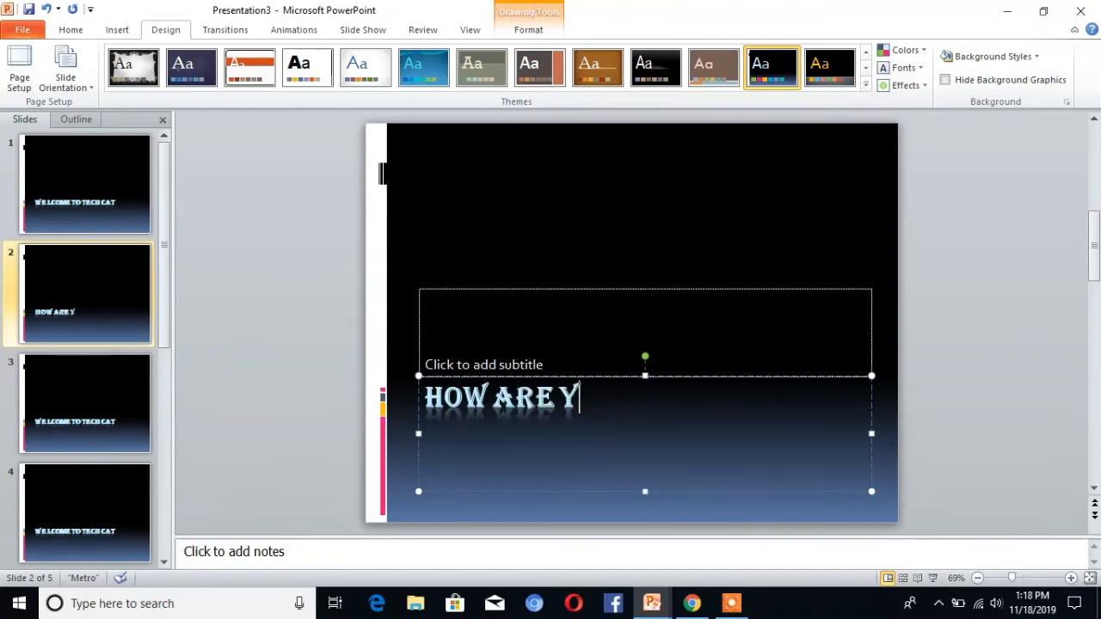
text(OY)
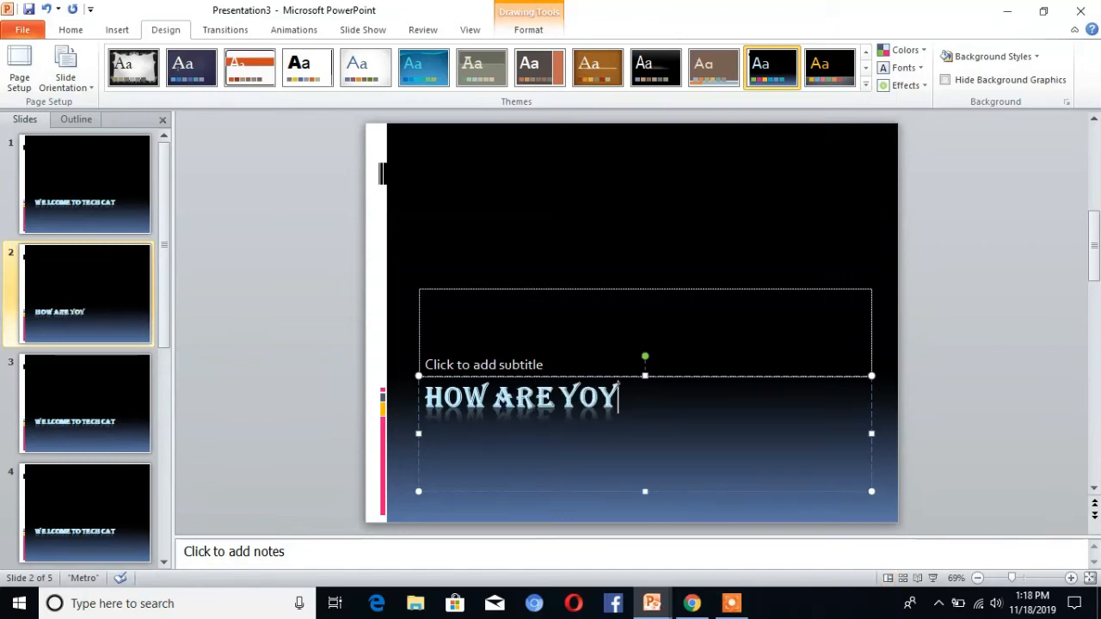
text(?)
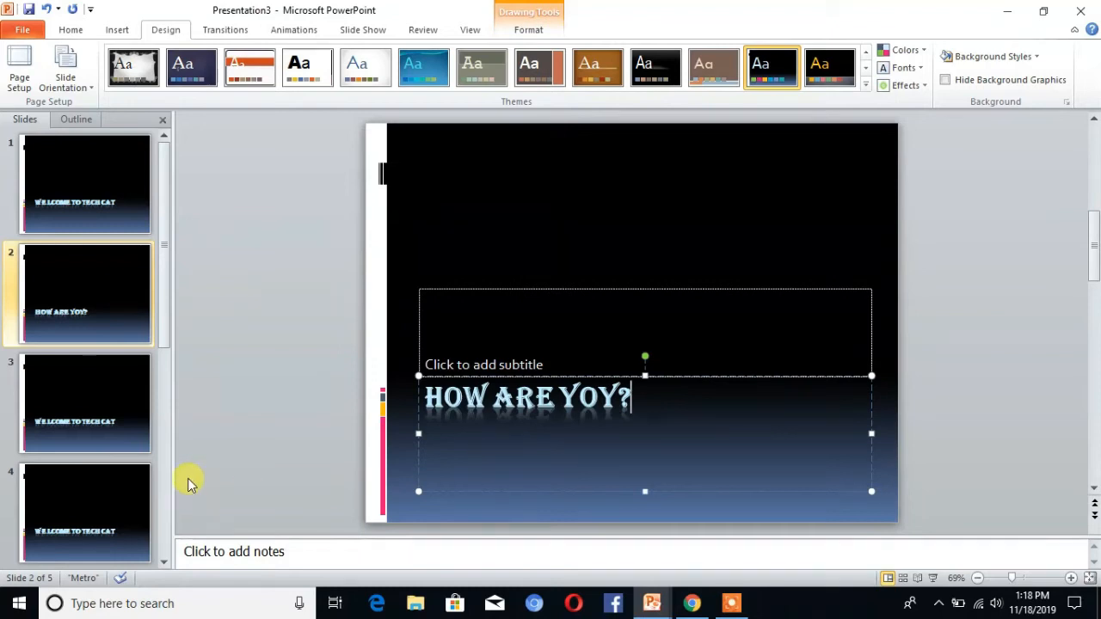
Give the last slide the headline SUBSCRIBE TECH CAT
click(86, 402)
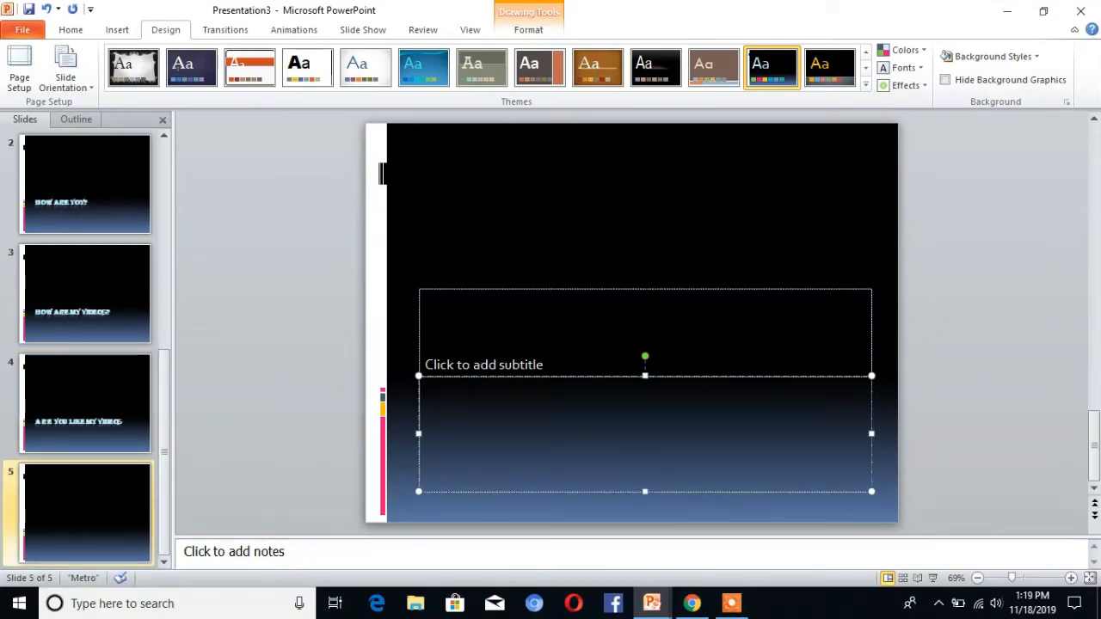
text(SUBSCRIBE TEC)
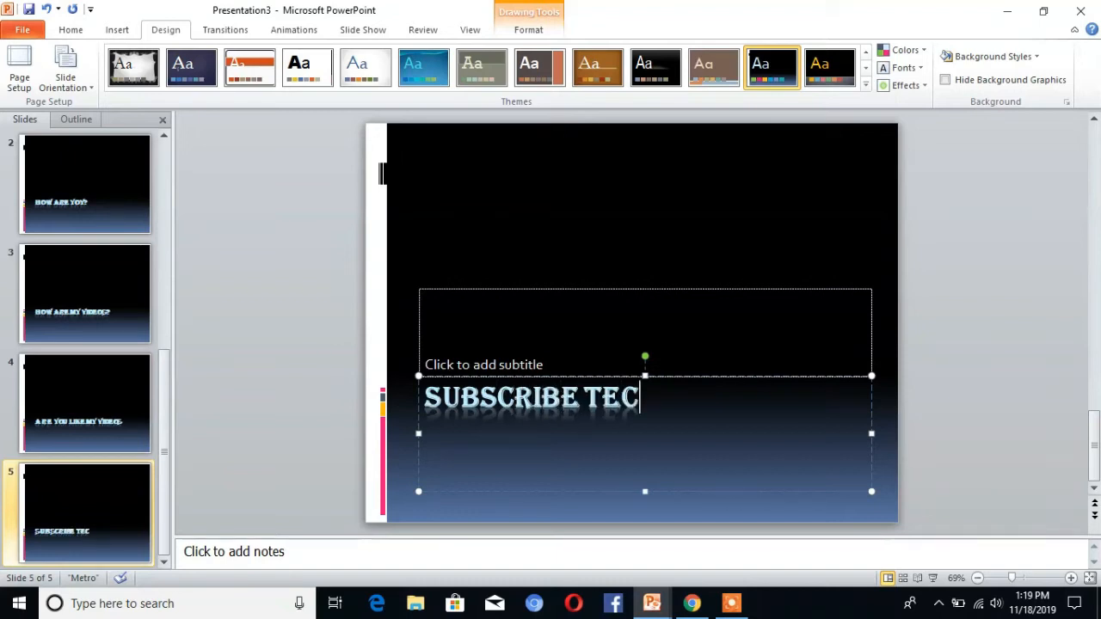
text(H CAT)
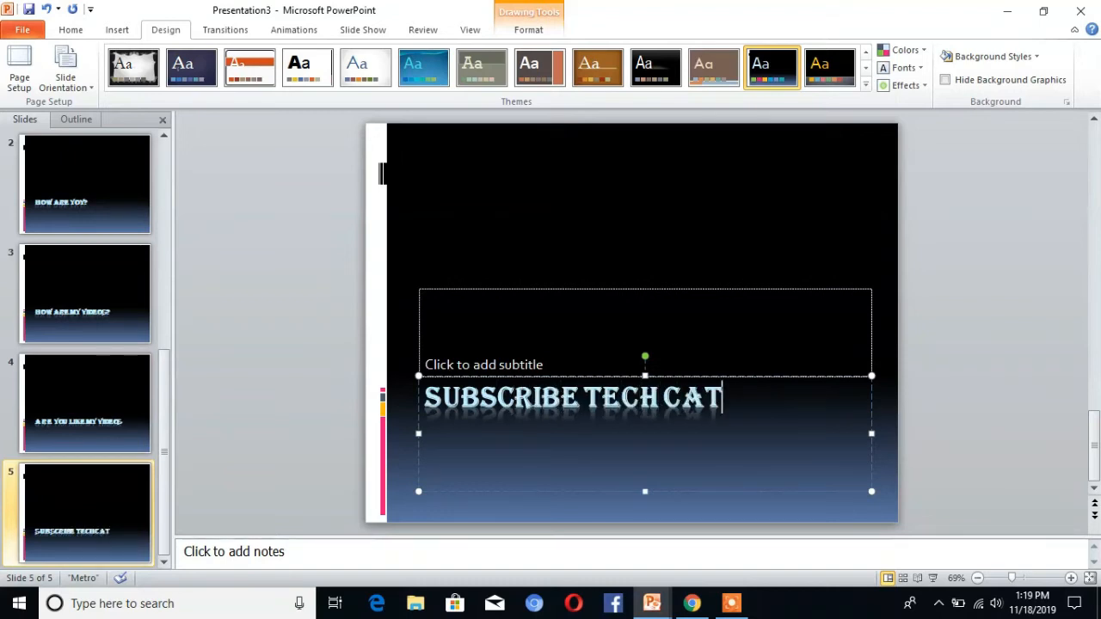
mouse_move(458, 246)
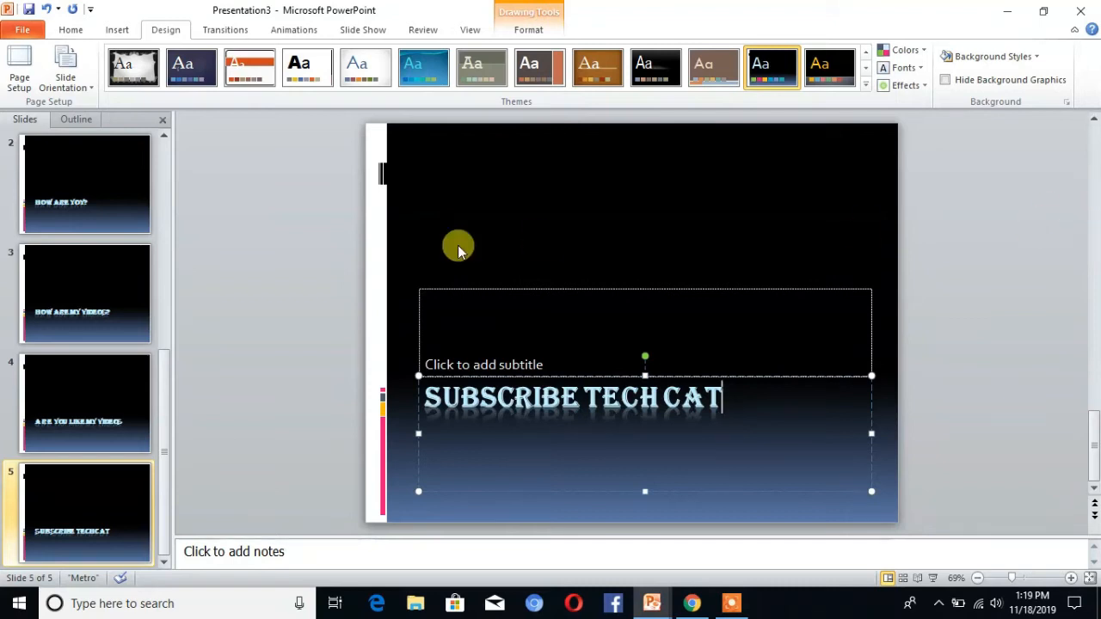
mouse_move(207, 306)
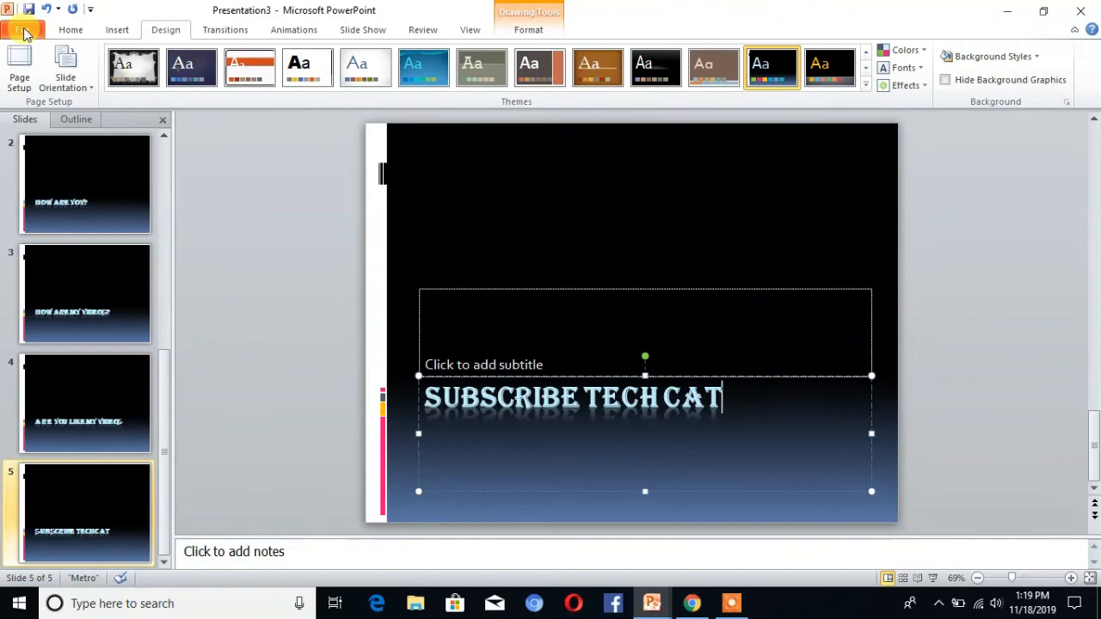
Save the presentation to the Desktop as WELCOME TO TECH CAT and minimize PowerPoint
click(23, 30)
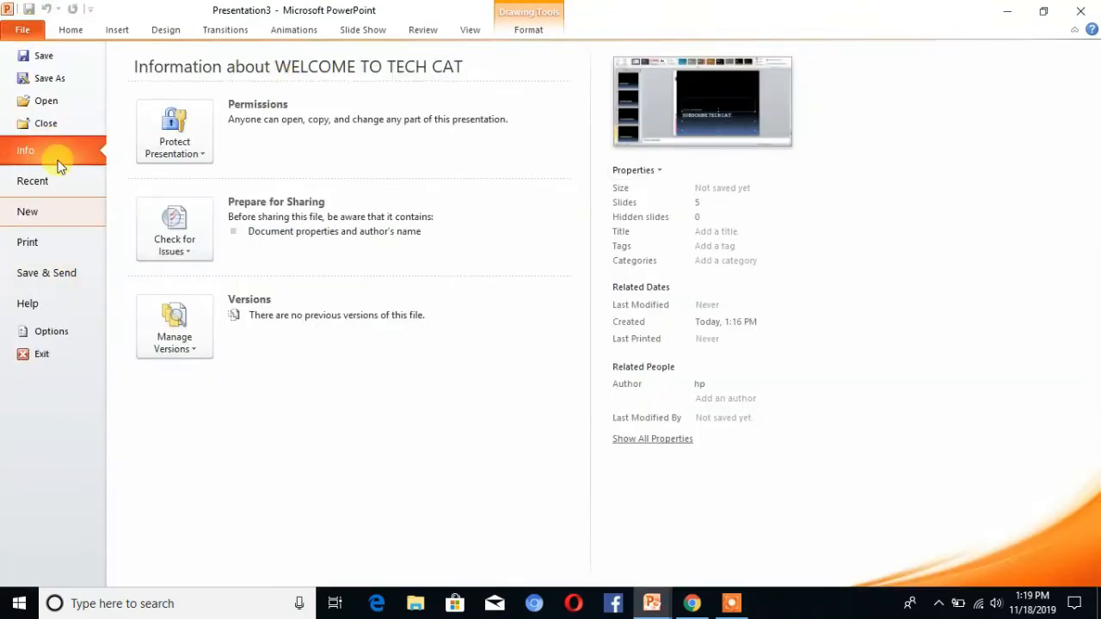
click(166, 30)
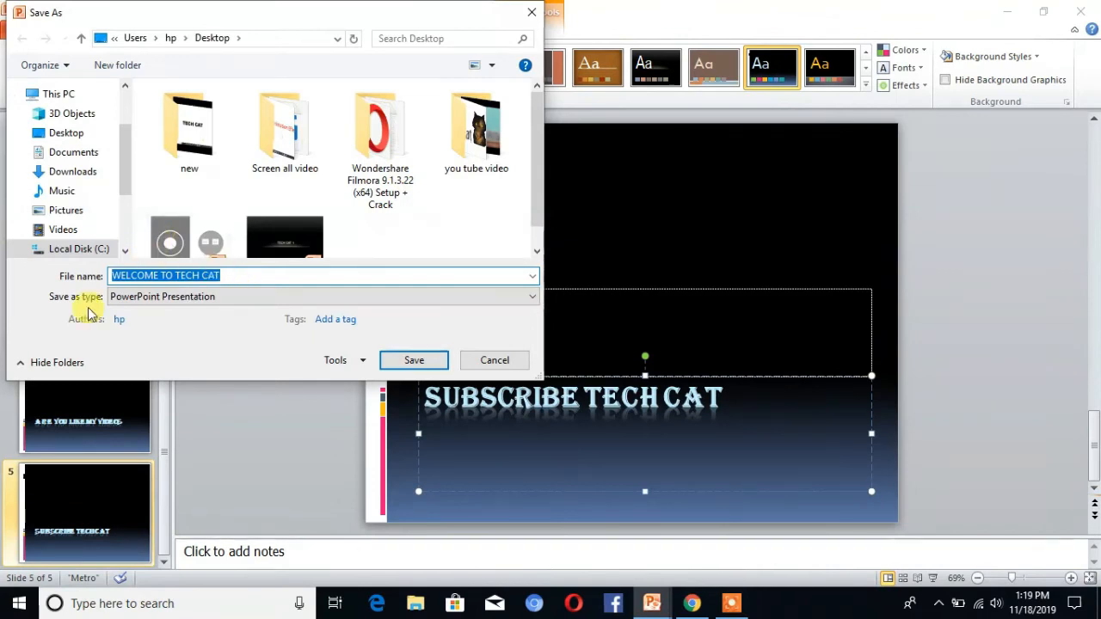
mouse_move(413, 359)
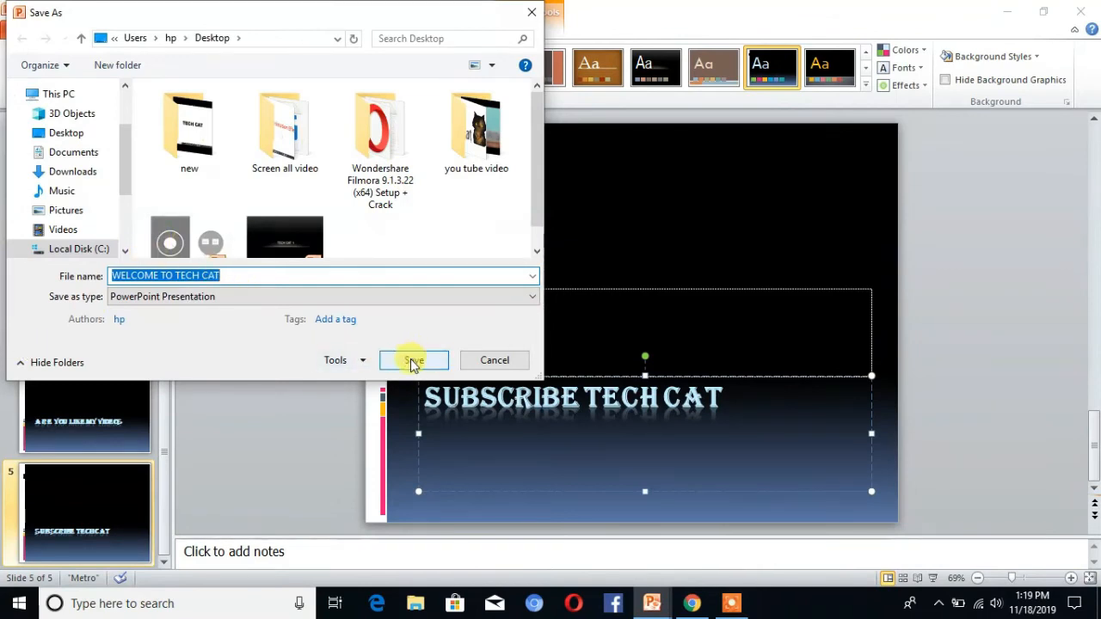
click(413, 359)
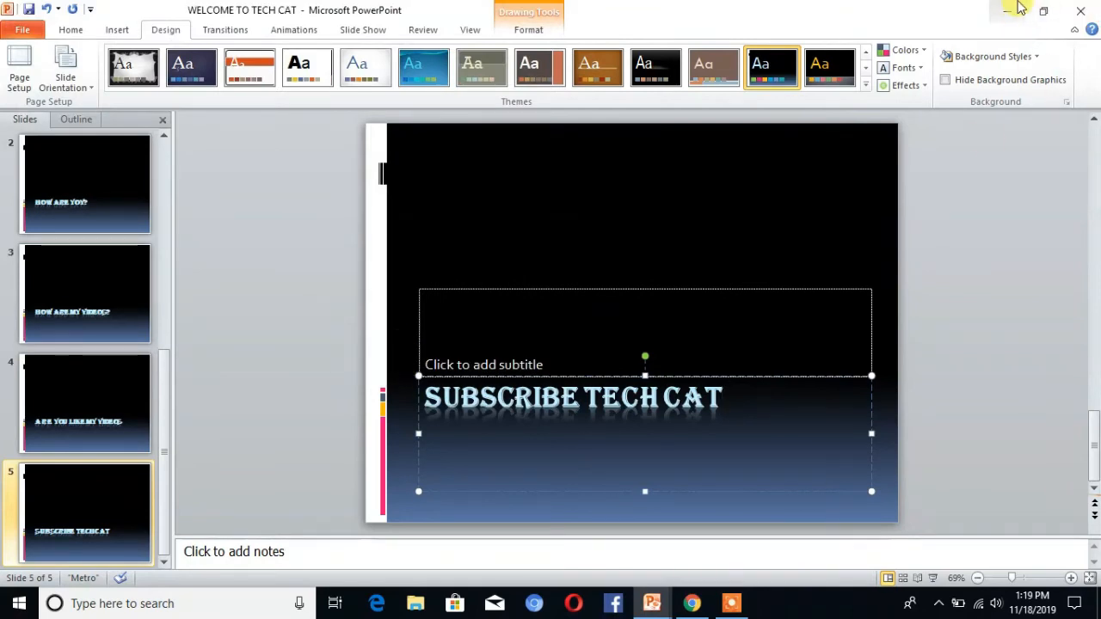
click(1019, 11)
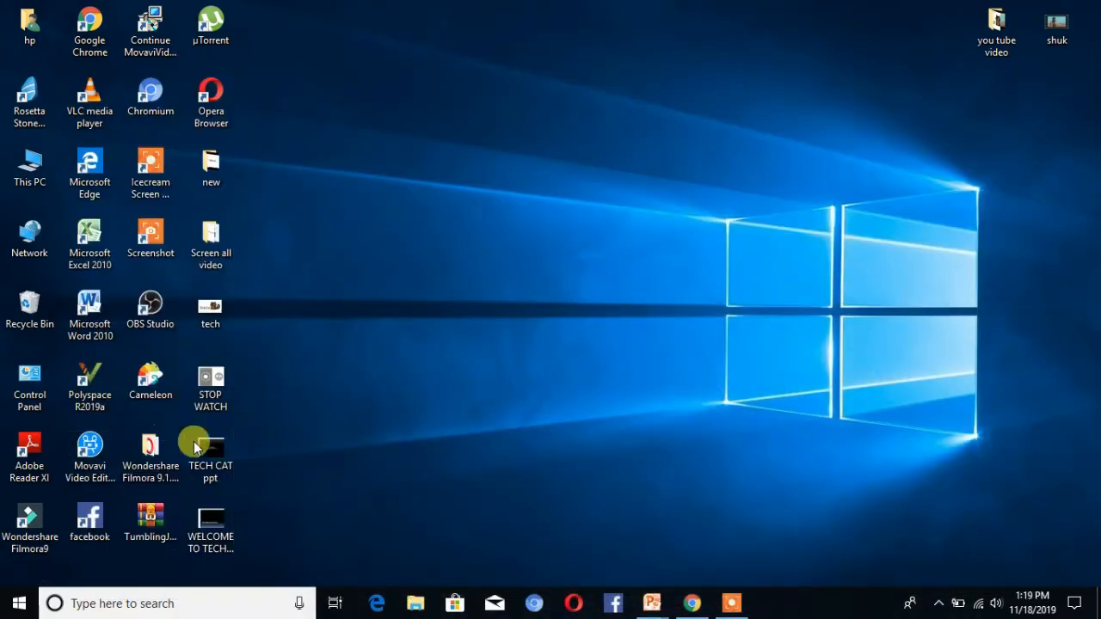
Move the WELCOME TO TECH CAT file icon to the centre of the desktop
drag(210, 516, 392, 393)
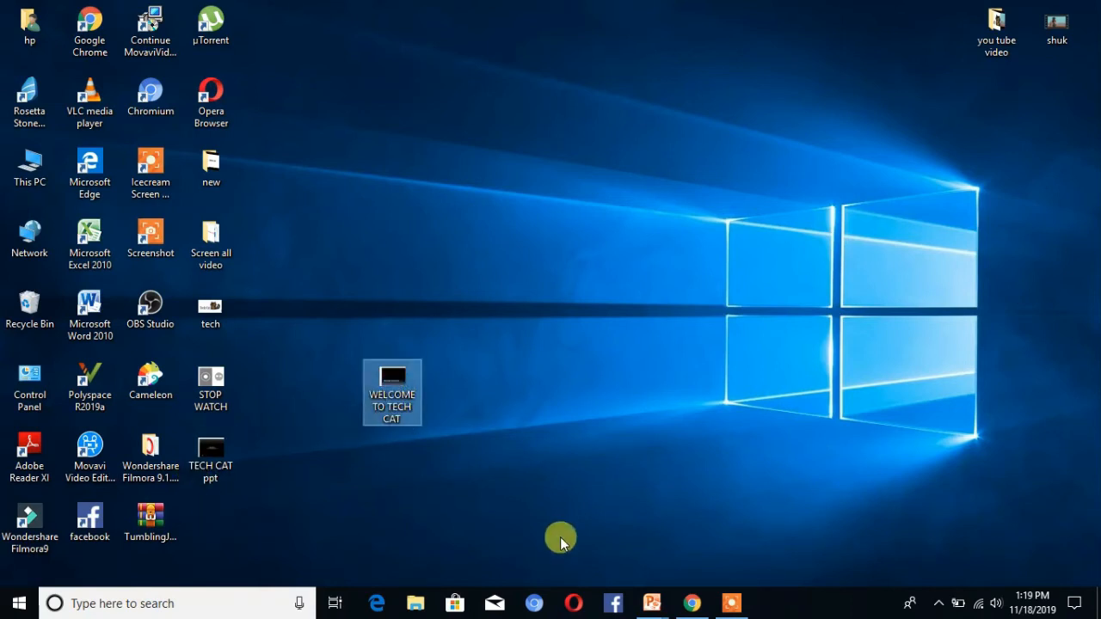
mouse_move(692, 602)
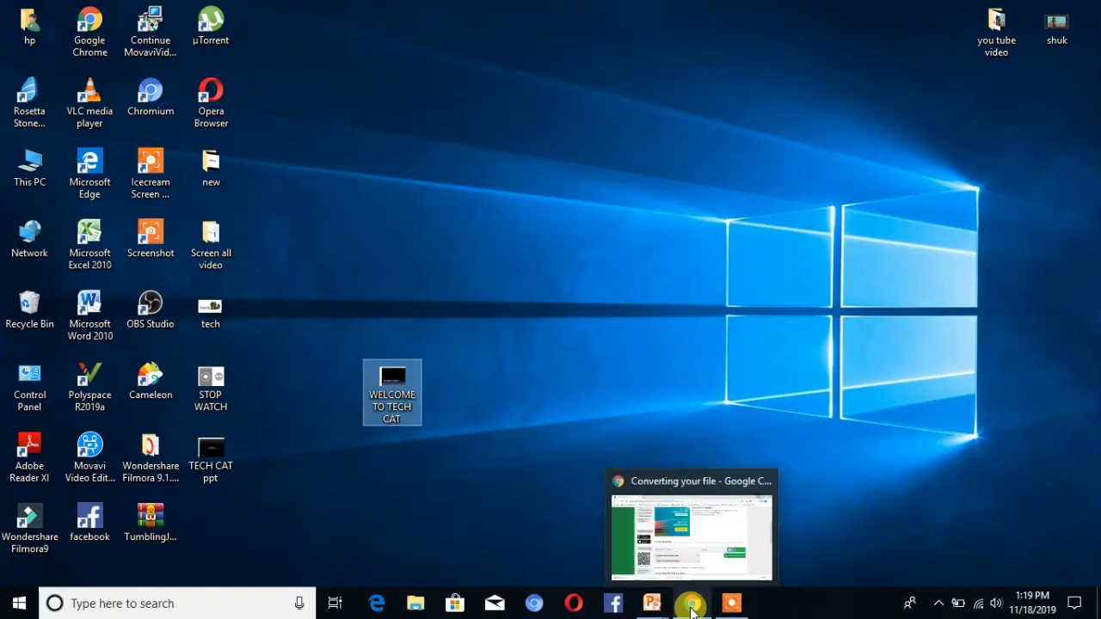
Return to the Online-Convert page and choose Convert To MP4 from the Video converter list
click(692, 530)
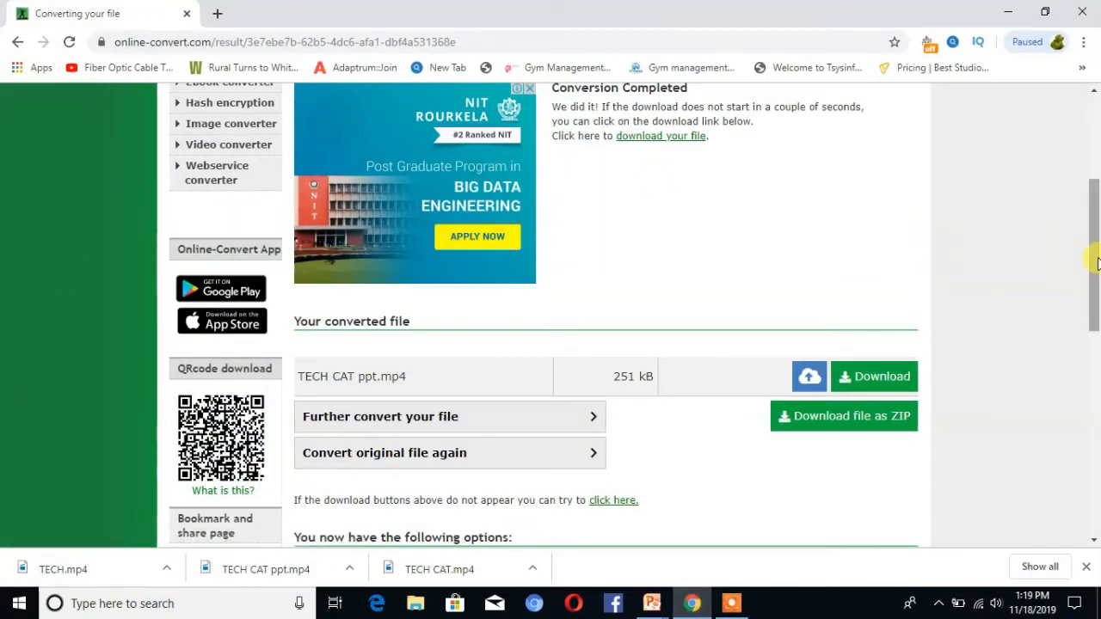
scroll(up, 3)
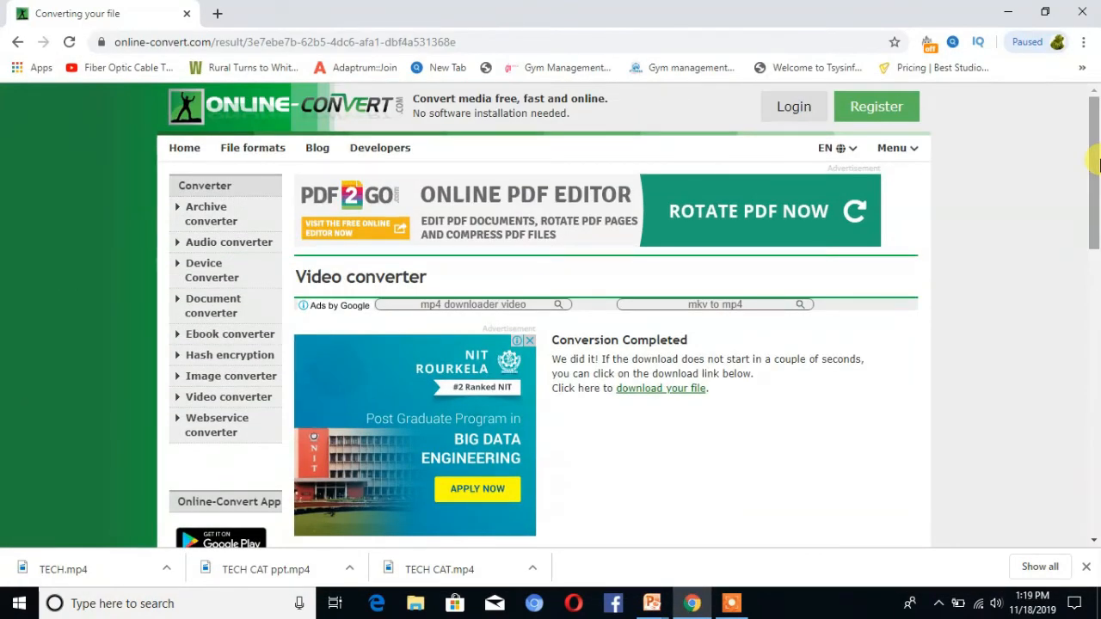
scroll(down, 3)
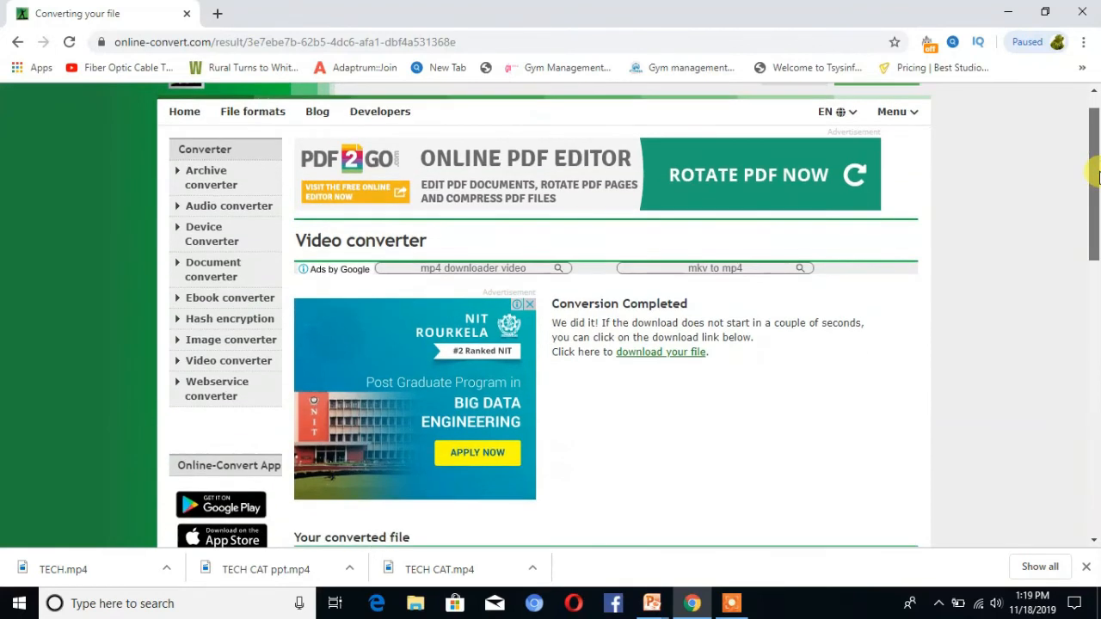
mouse_move(198, 303)
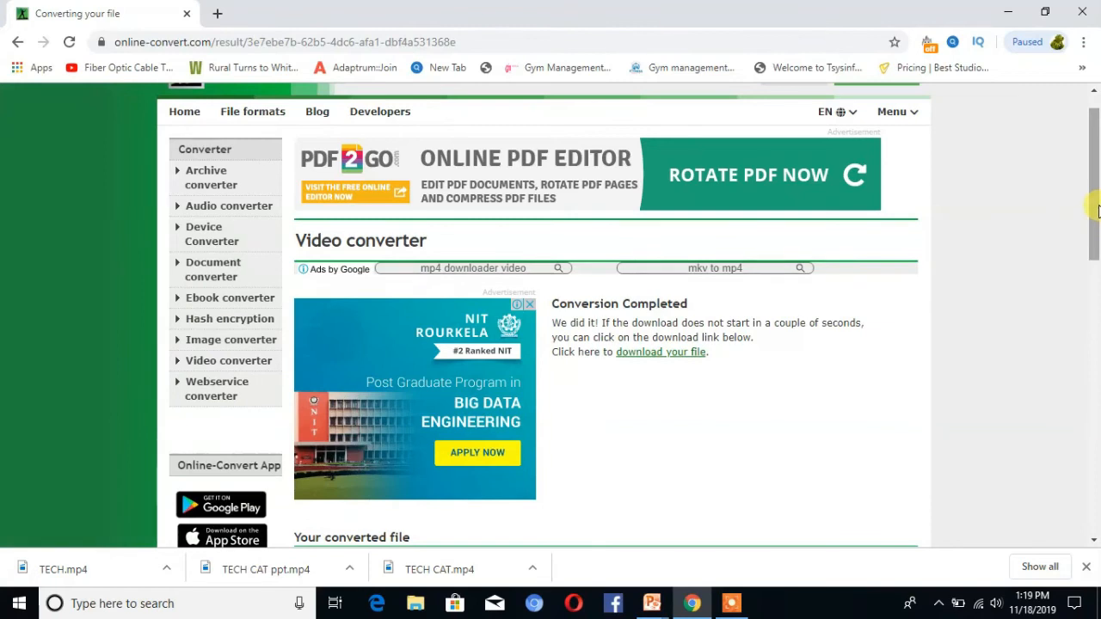
scroll(up, 3)
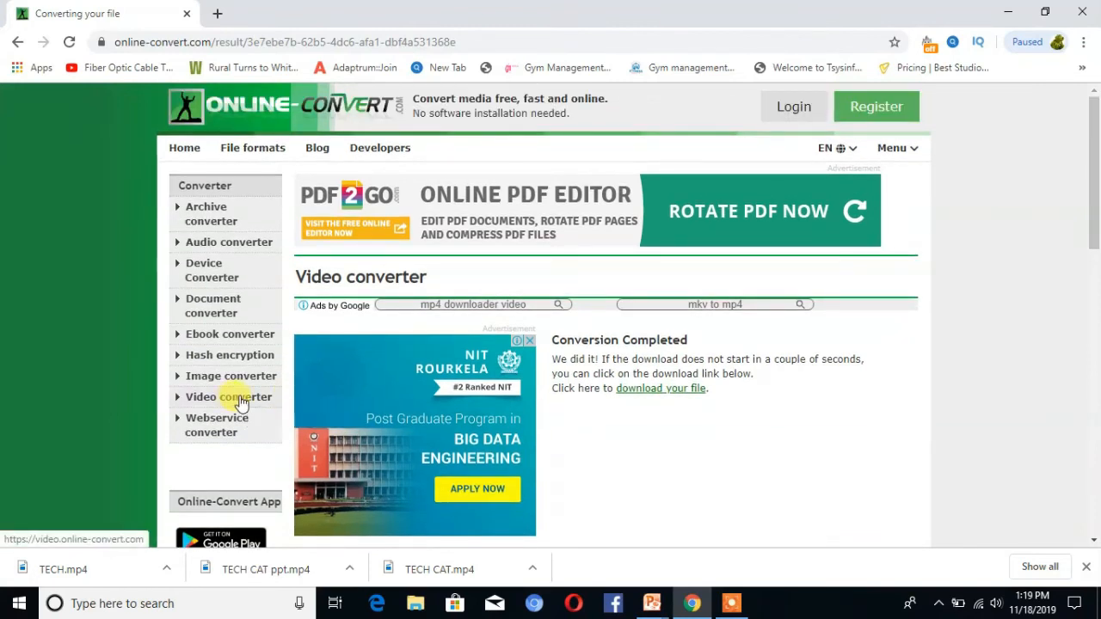
click(227, 396)
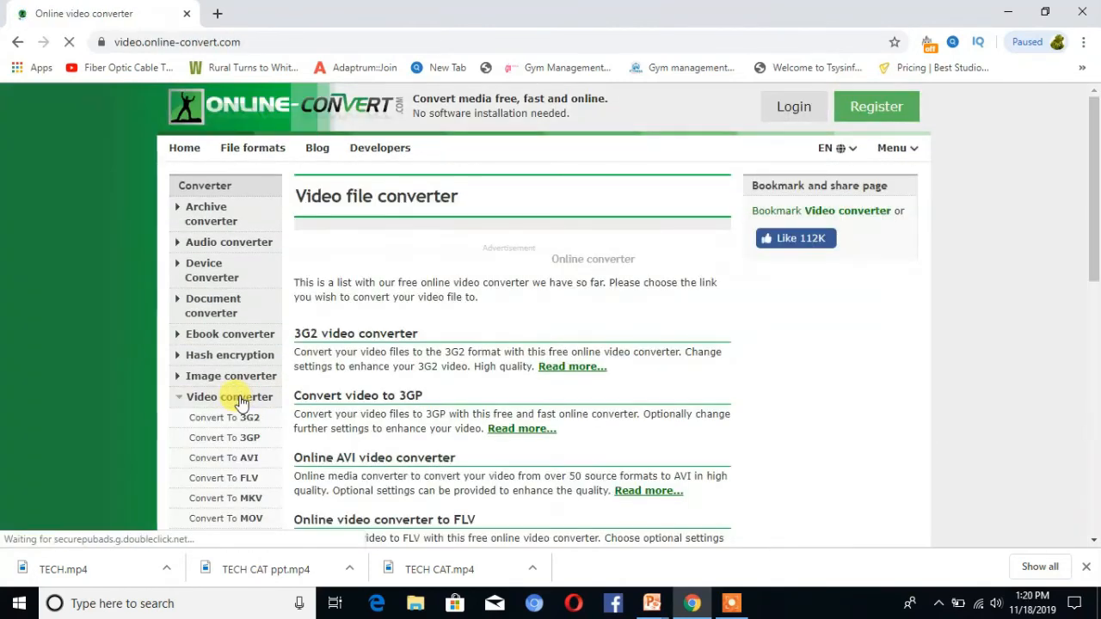
scroll(down, 3)
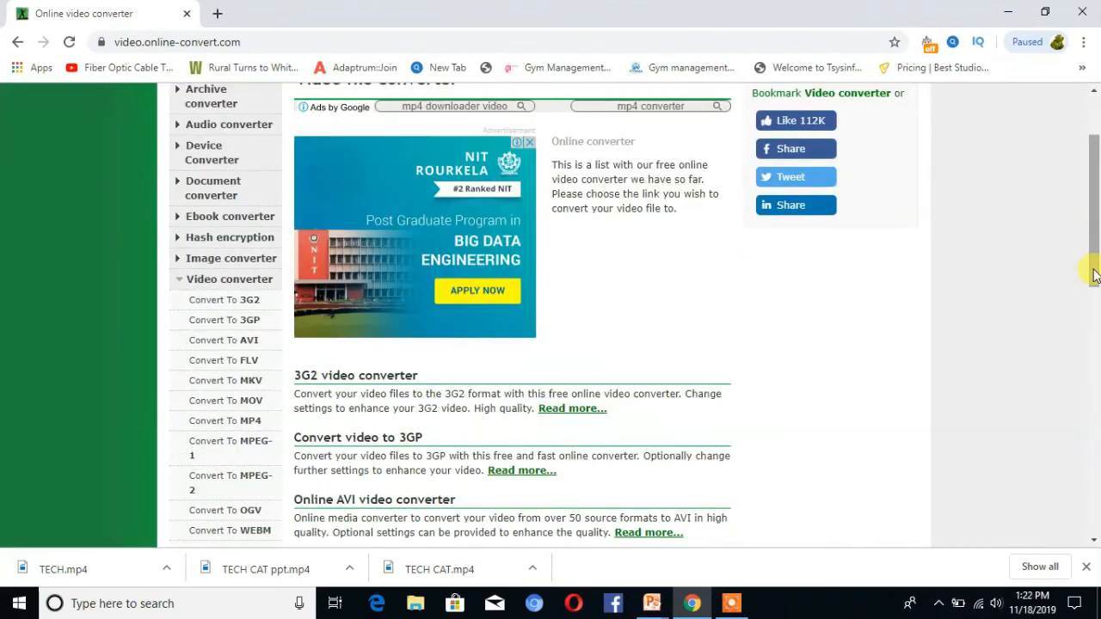
mouse_move(228, 420)
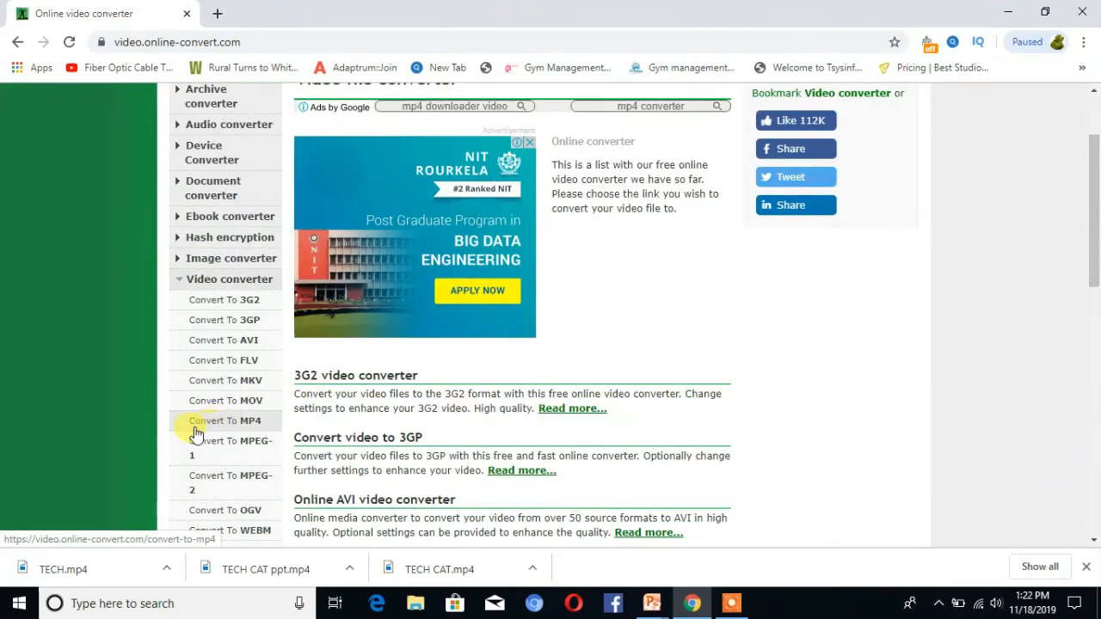
mouse_move(226, 419)
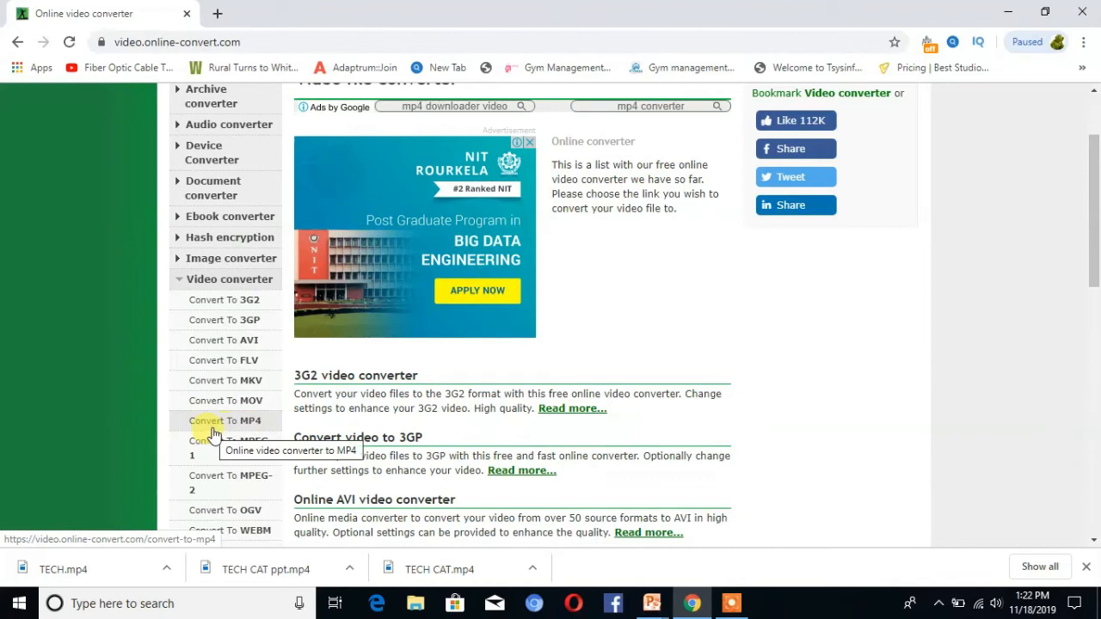
click(225, 420)
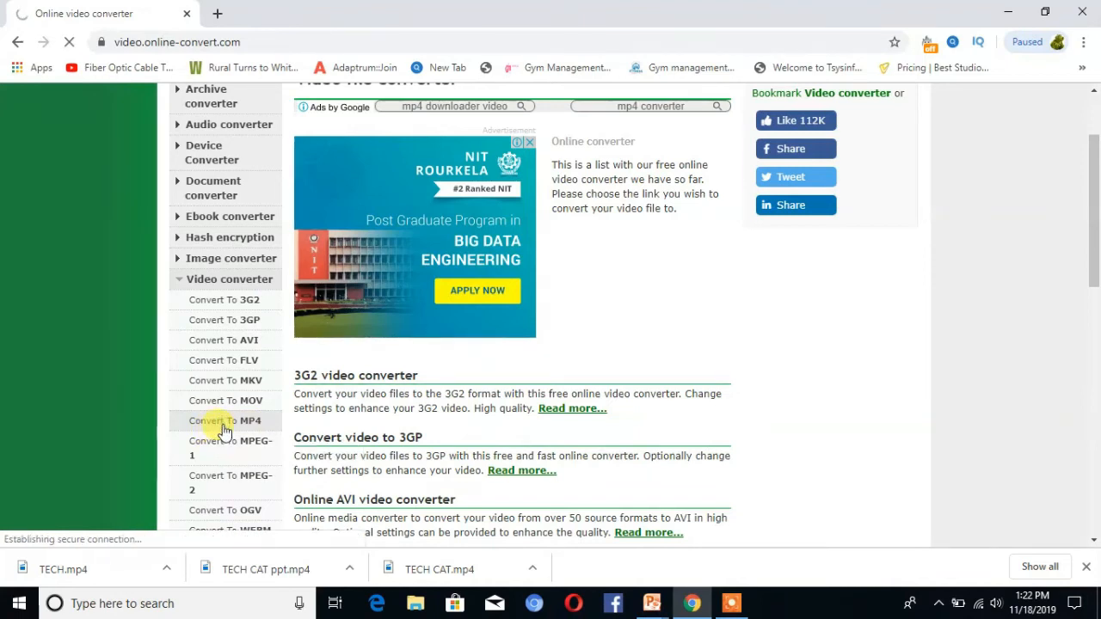
Upload the WELCOME TO TECH CAT file from the Desktop via Choose Files
click(225, 420)
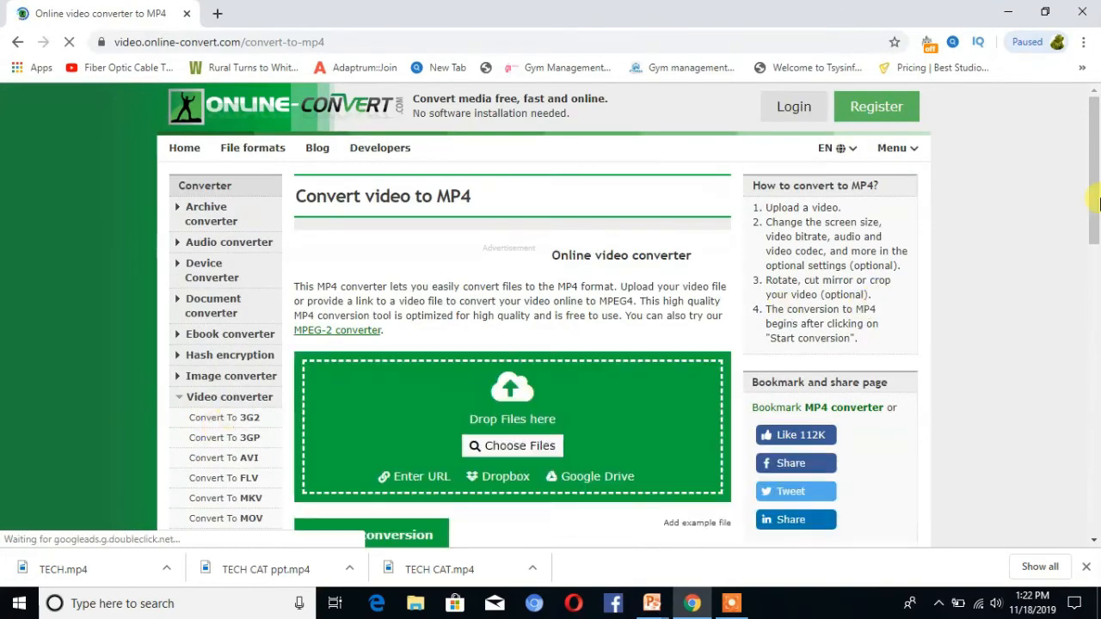
scroll(down, 3)
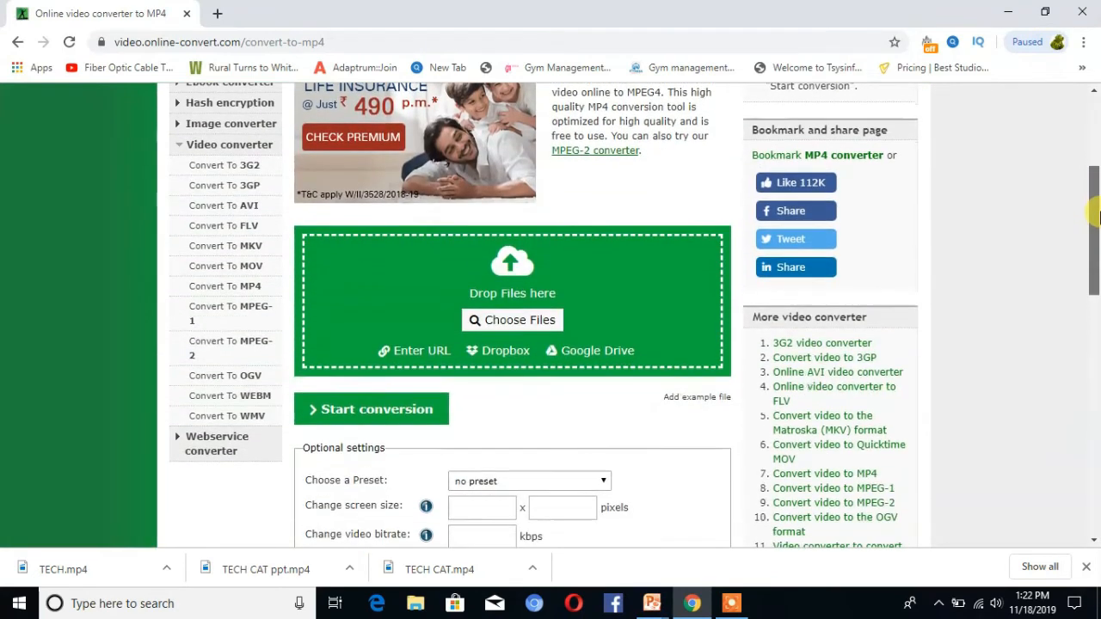
mouse_move(513, 320)
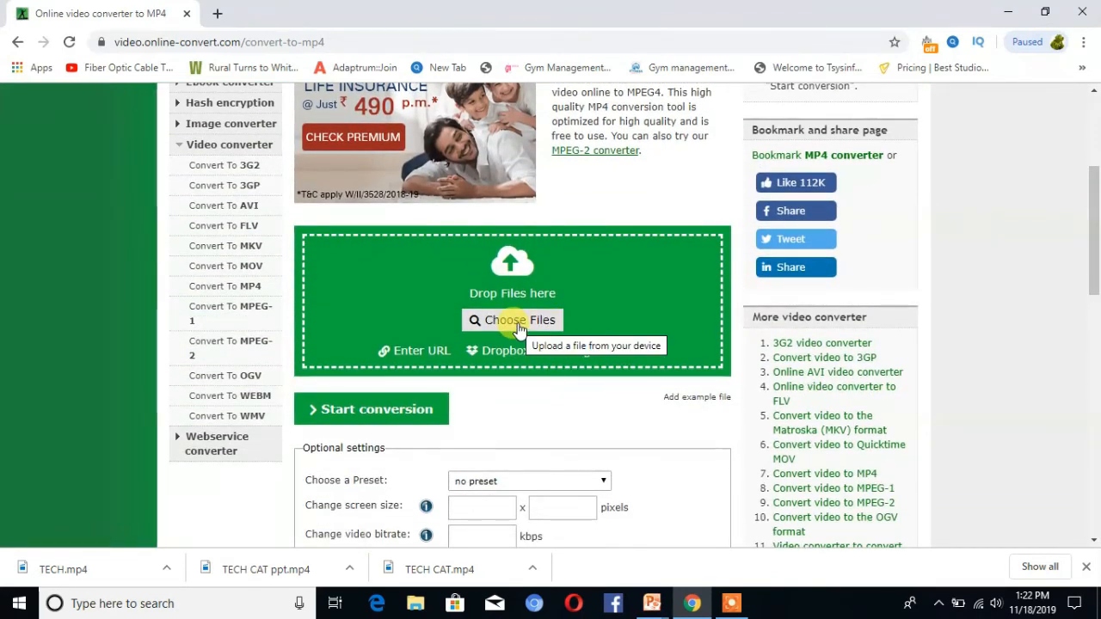
click(513, 320)
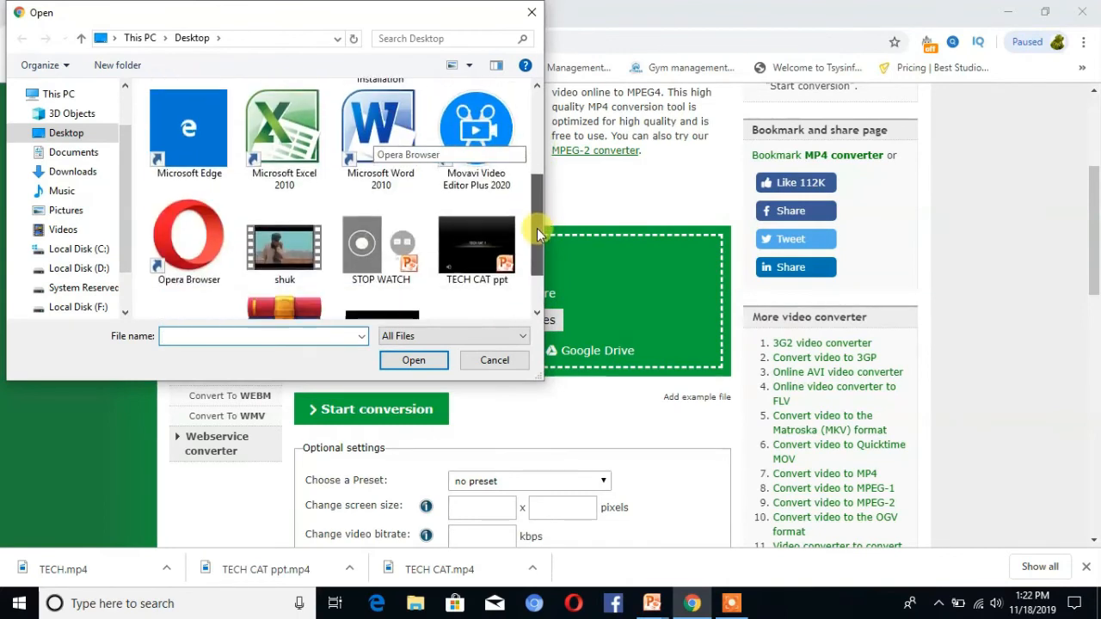
scroll(down, 3)
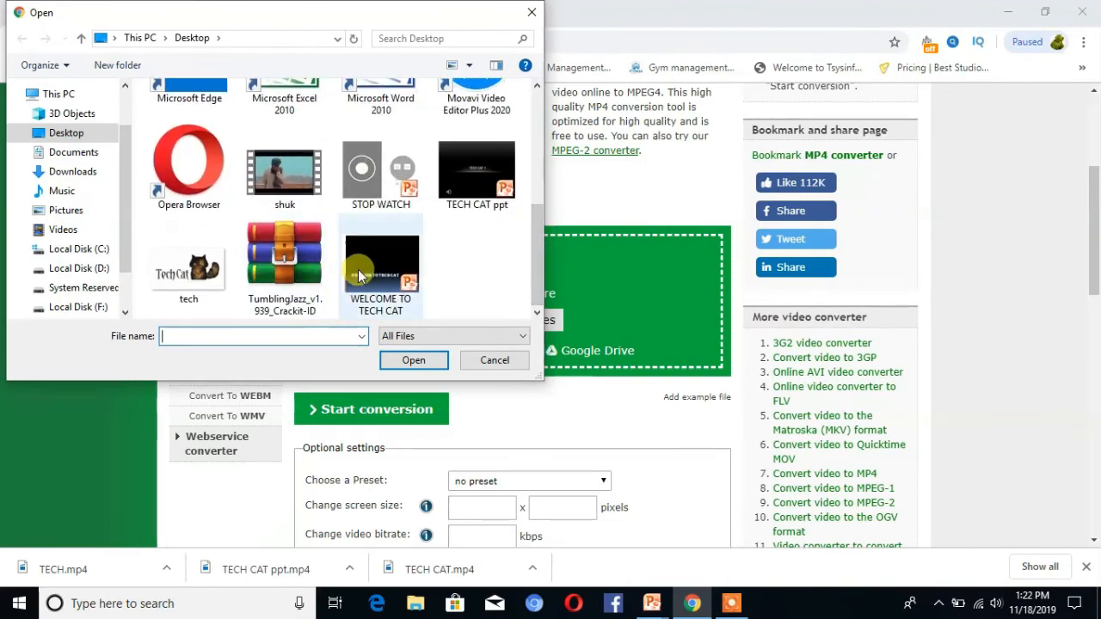
click(381, 262)
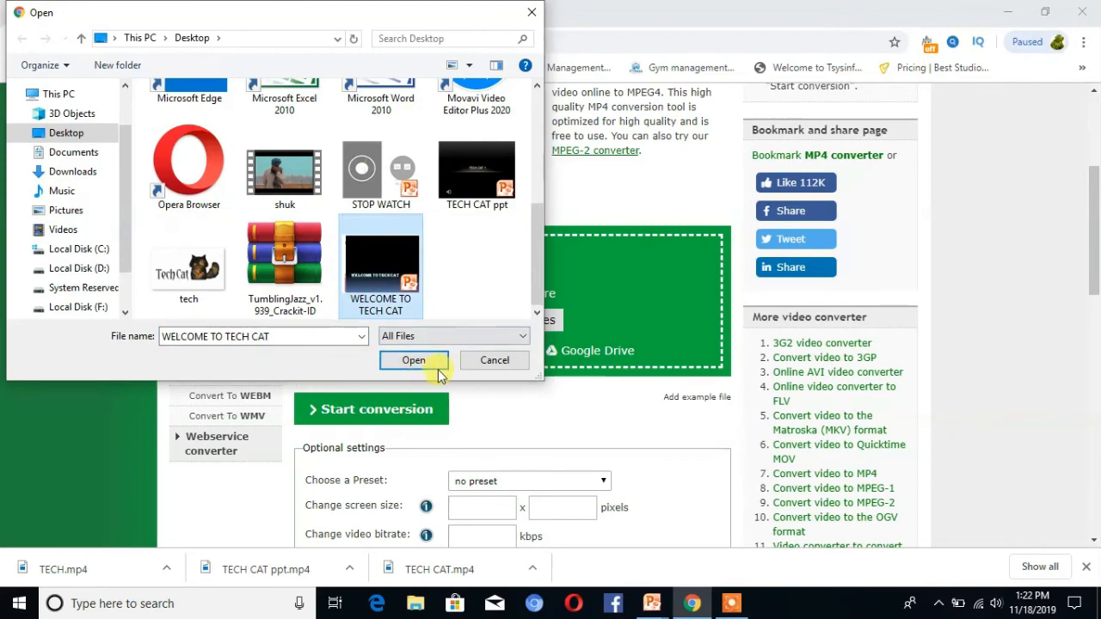
click(413, 360)
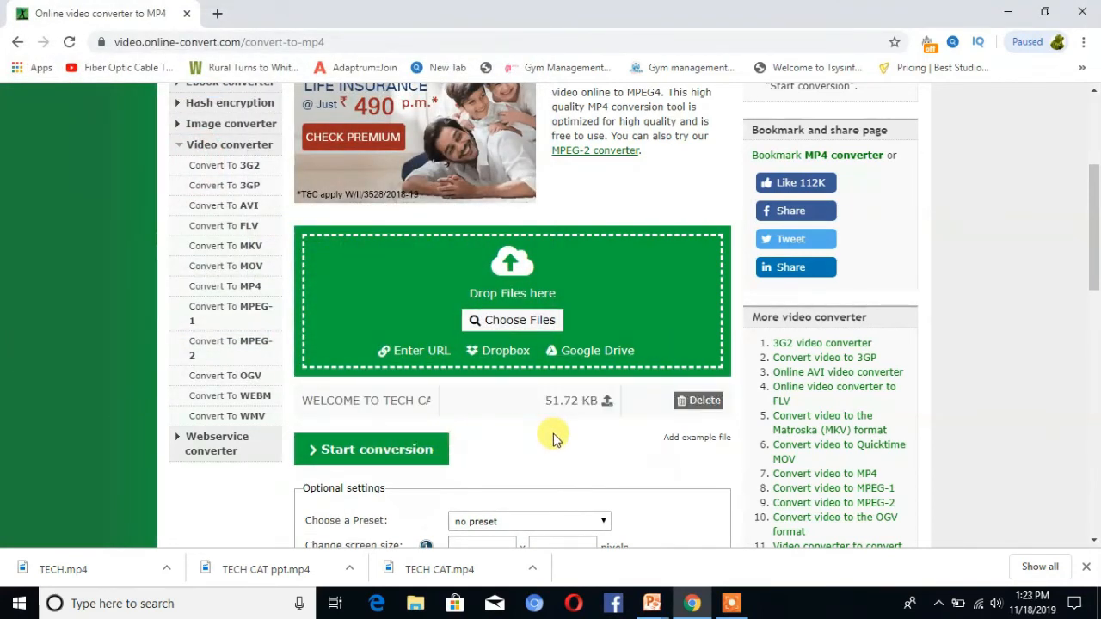
mouse_move(361, 454)
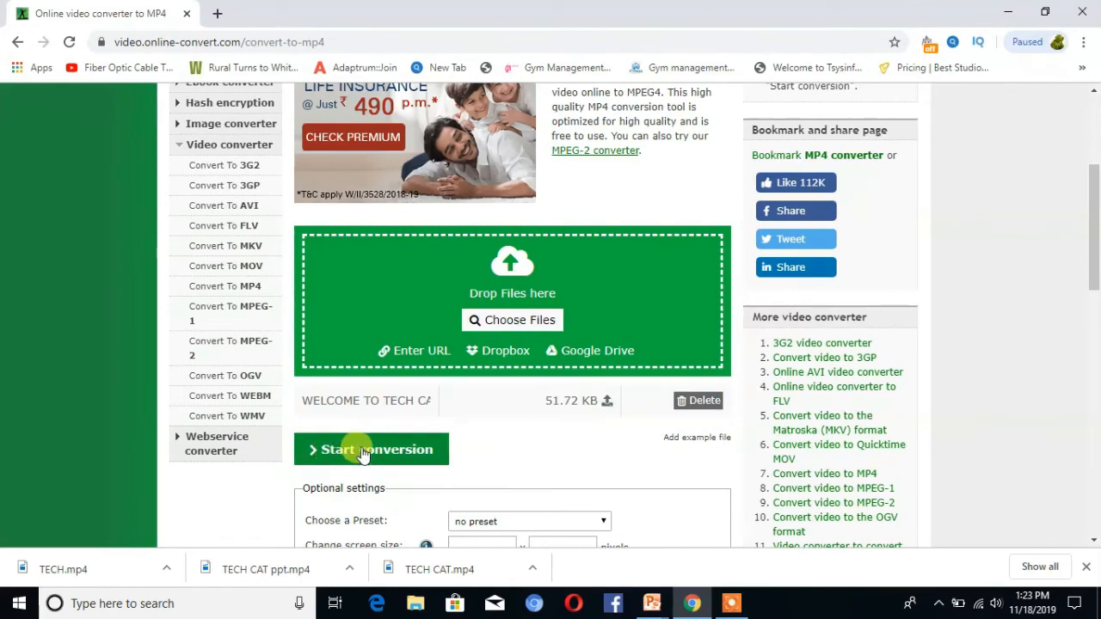
Start the conversion and wait until WELCOME TO TECH CAT.mp4 is ready for download
click(371, 449)
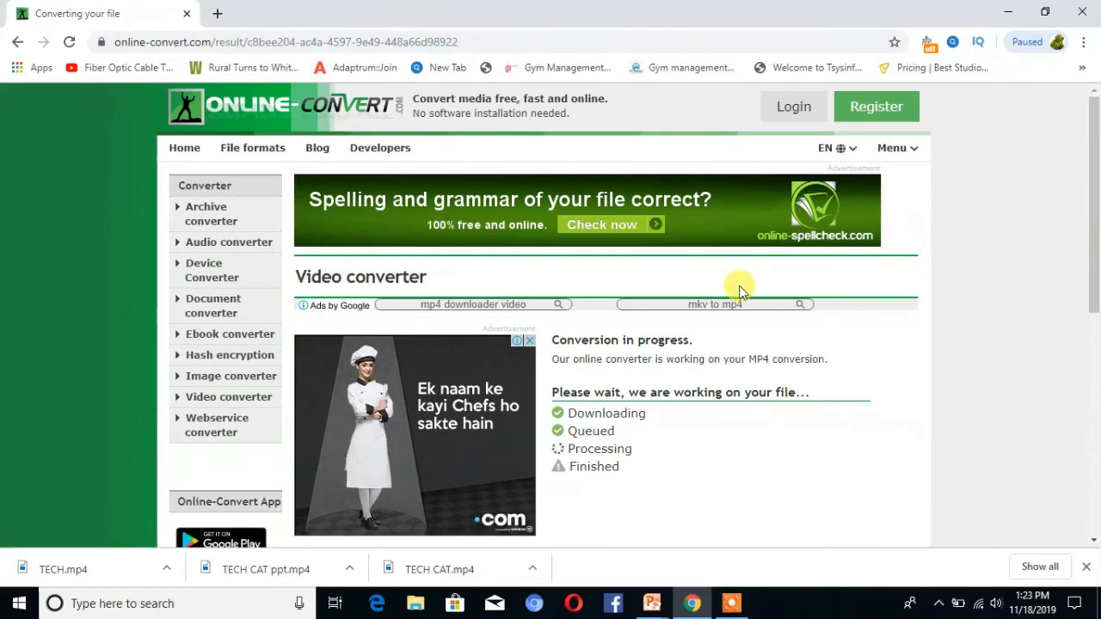
scroll(down, 3)
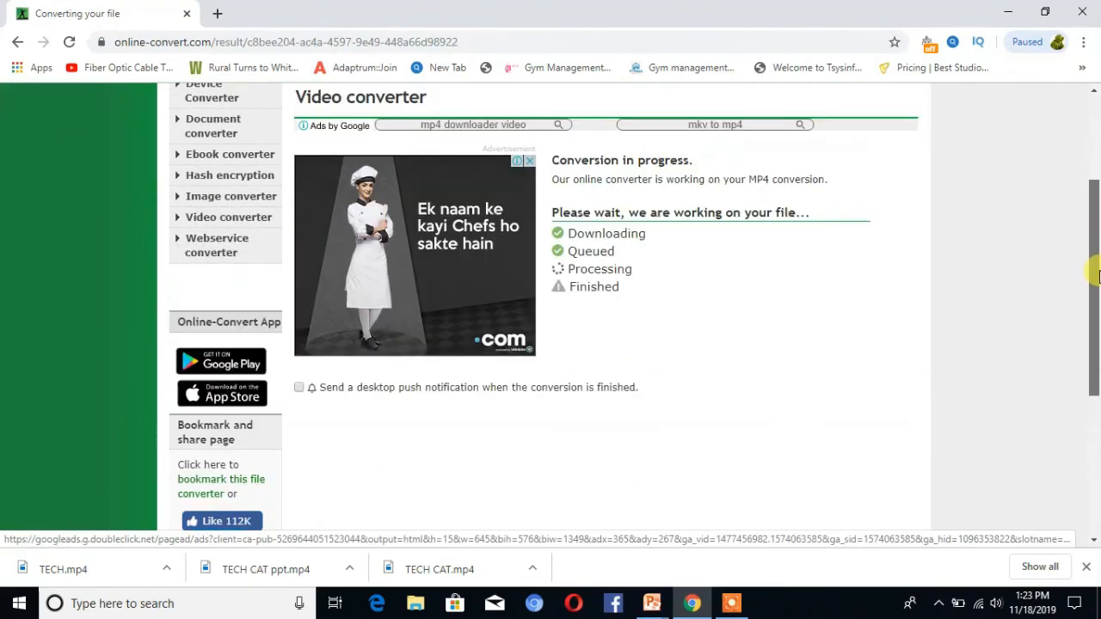
scroll(up, 3)
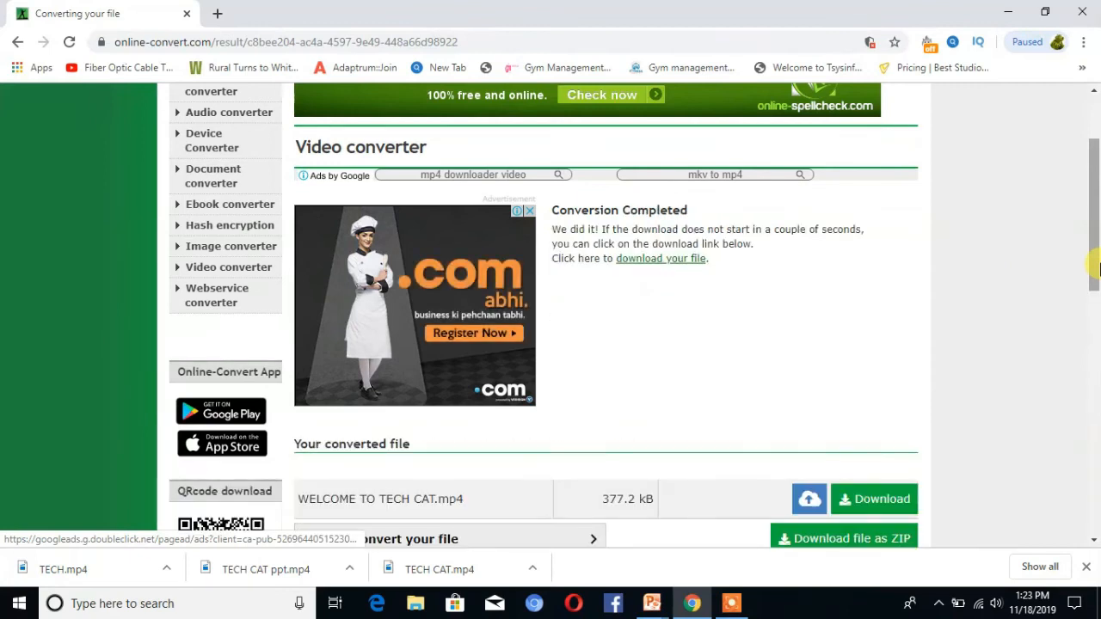
scroll(down, 3)
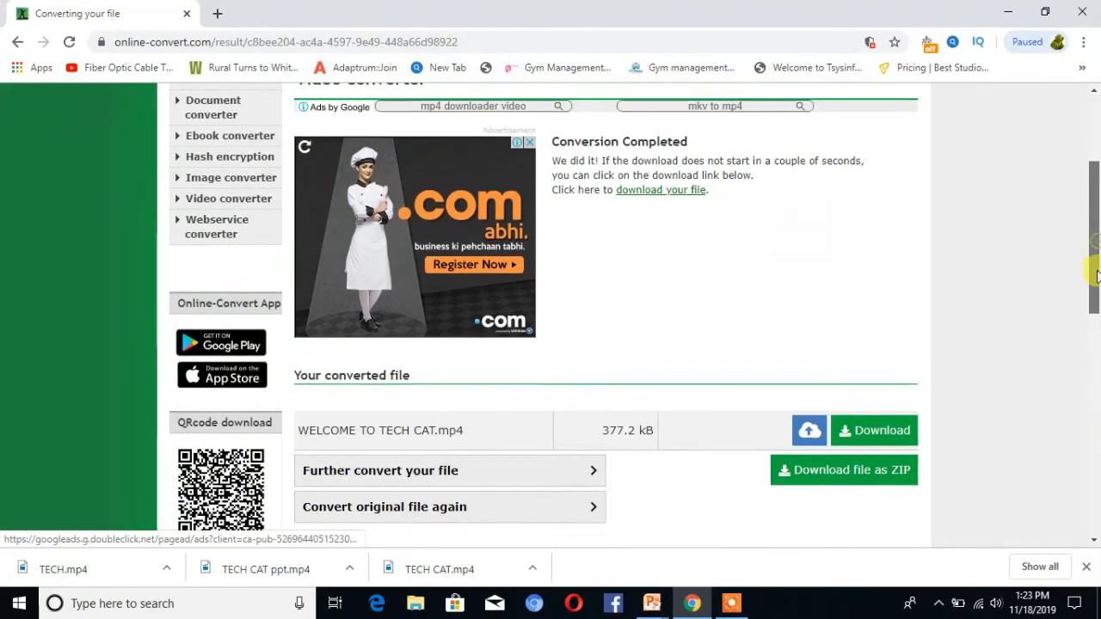
scroll(down, 3)
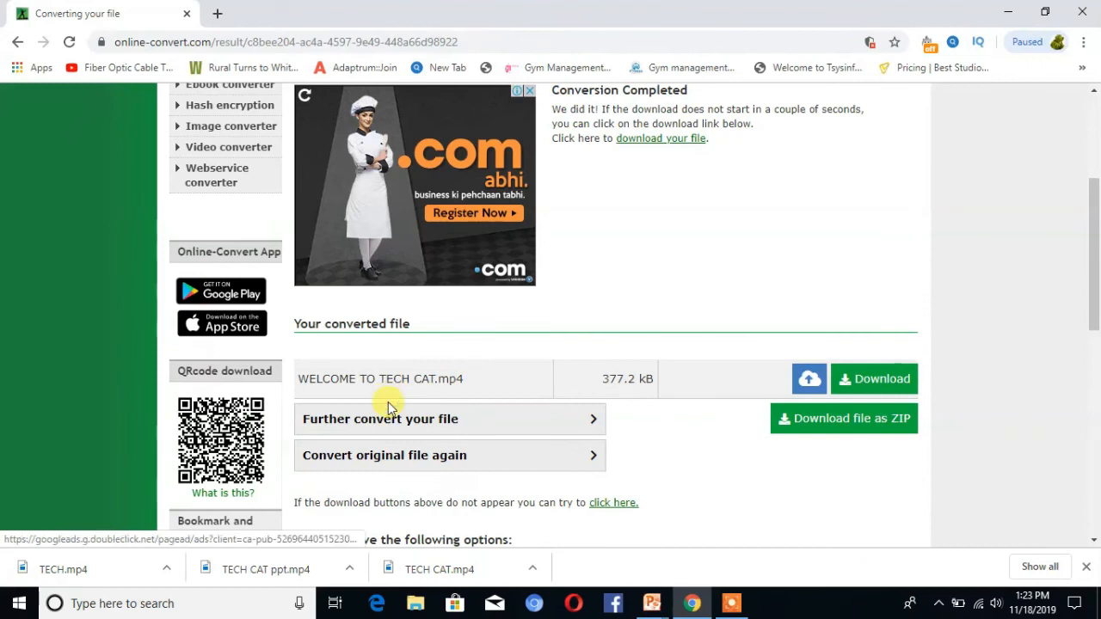
Download the converted WELCOME TO TECH CAT MP4 and save it to the Desktop
click(875, 379)
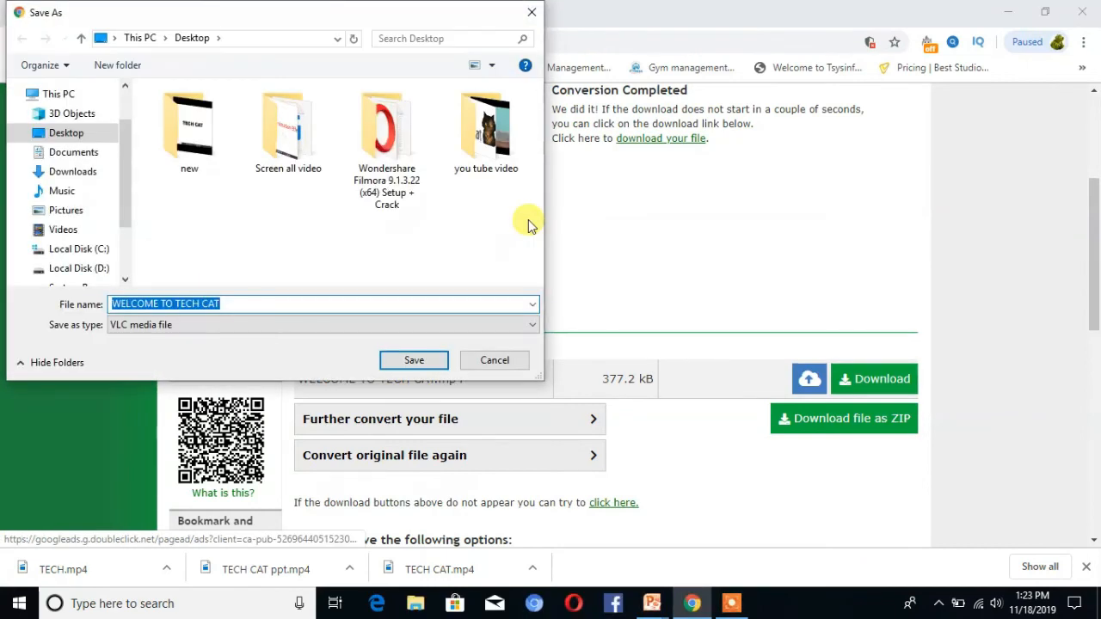
mouse_move(434, 348)
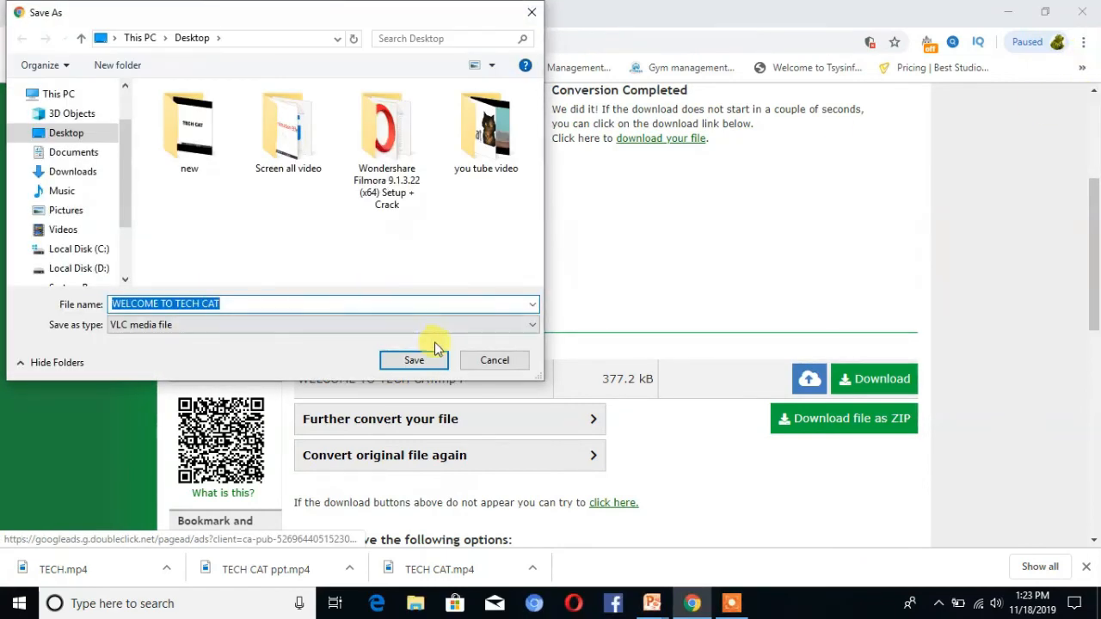
click(413, 359)
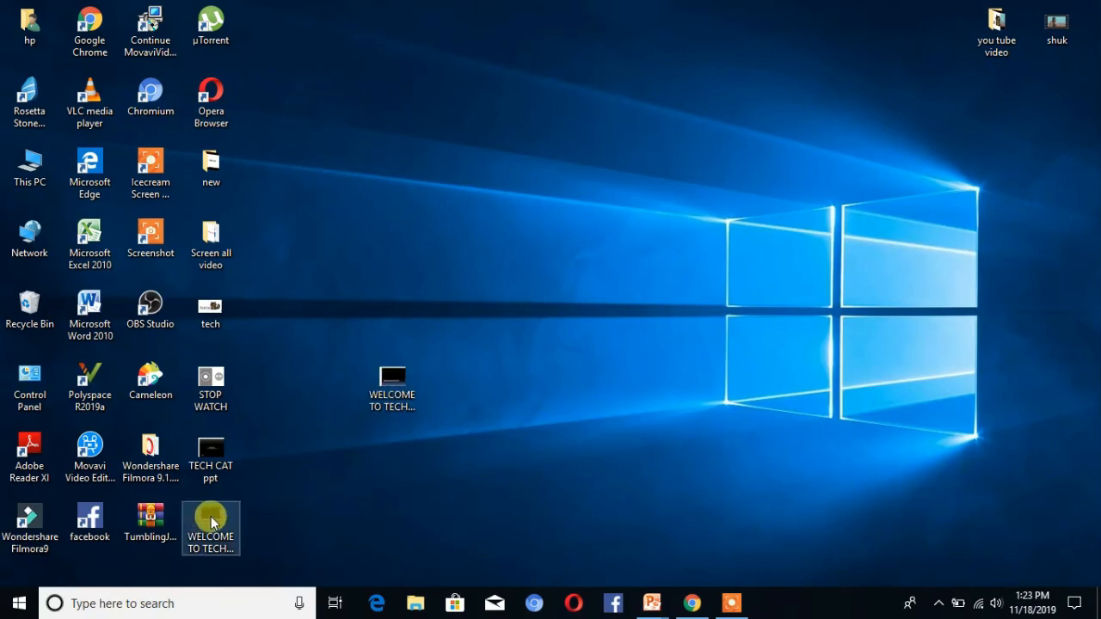
Move the downloaded video icon and launch WELCOME TO TECH CAT in Movies & TV
drag(210, 523, 513, 392)
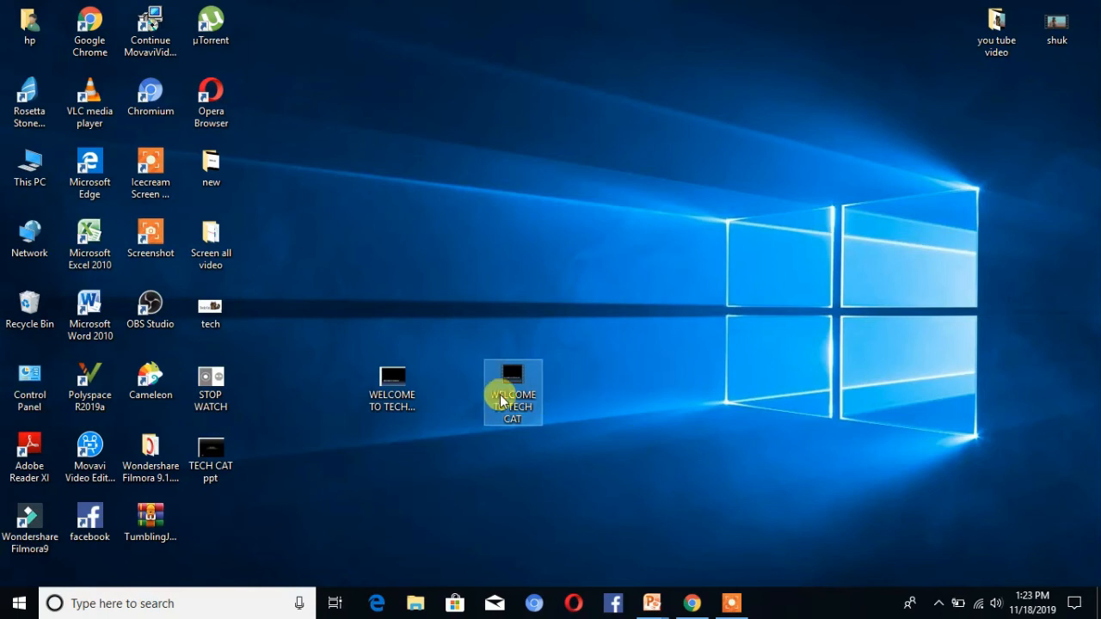
double_click(513, 392)
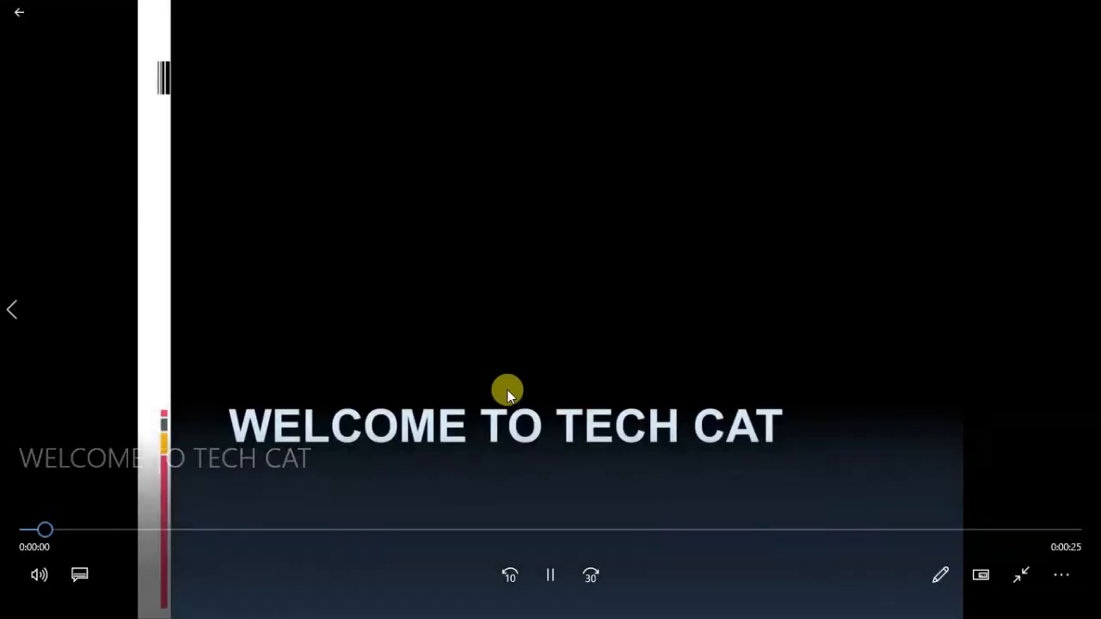